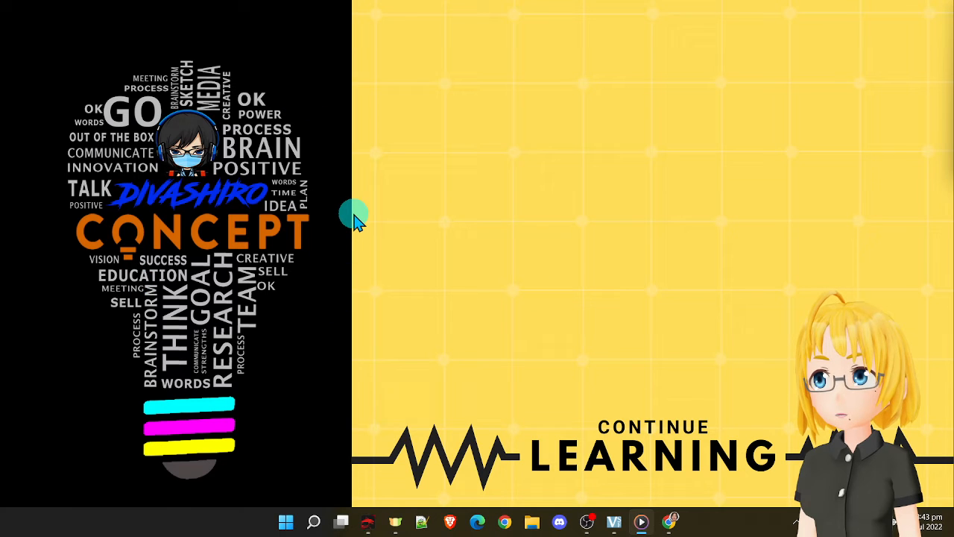
mouse_move(805, 171)
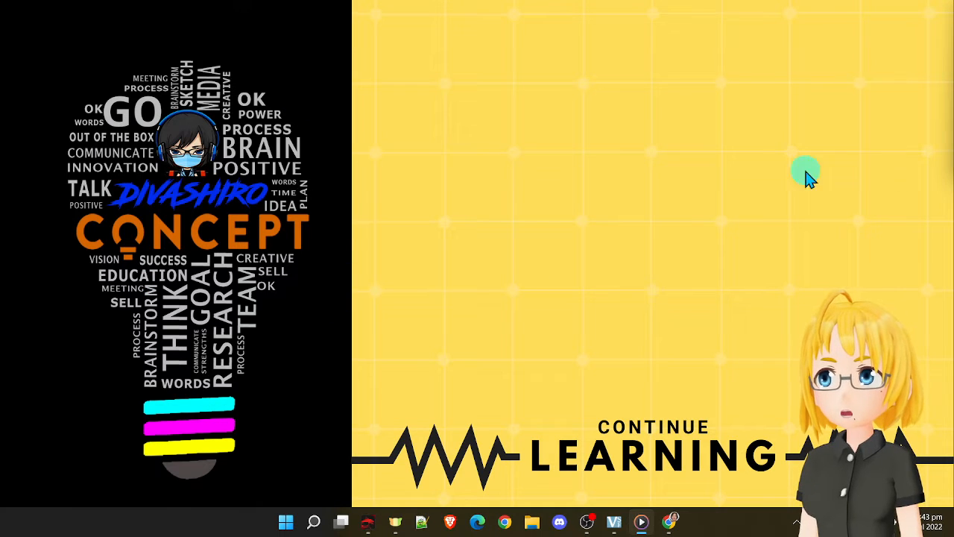
mouse_move(290, 216)
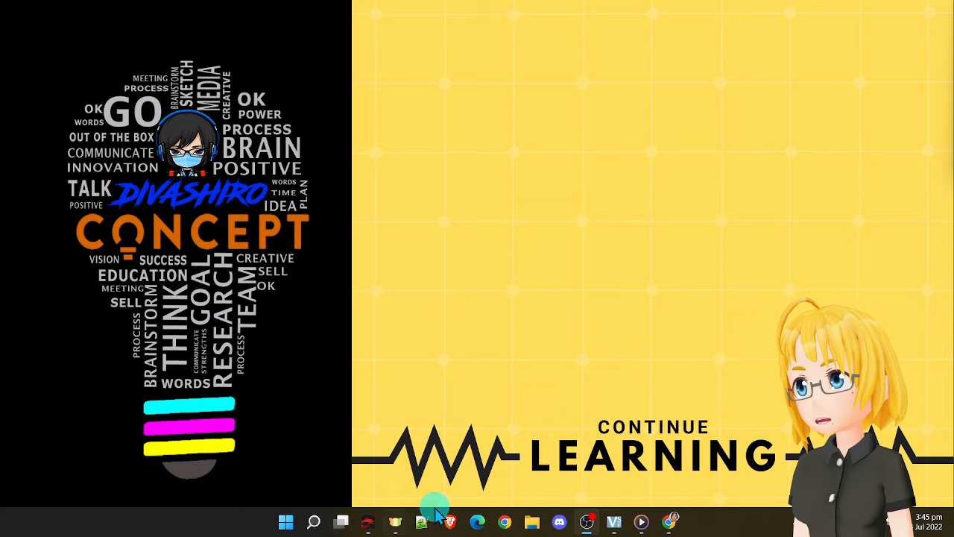
mouse_move(669, 521)
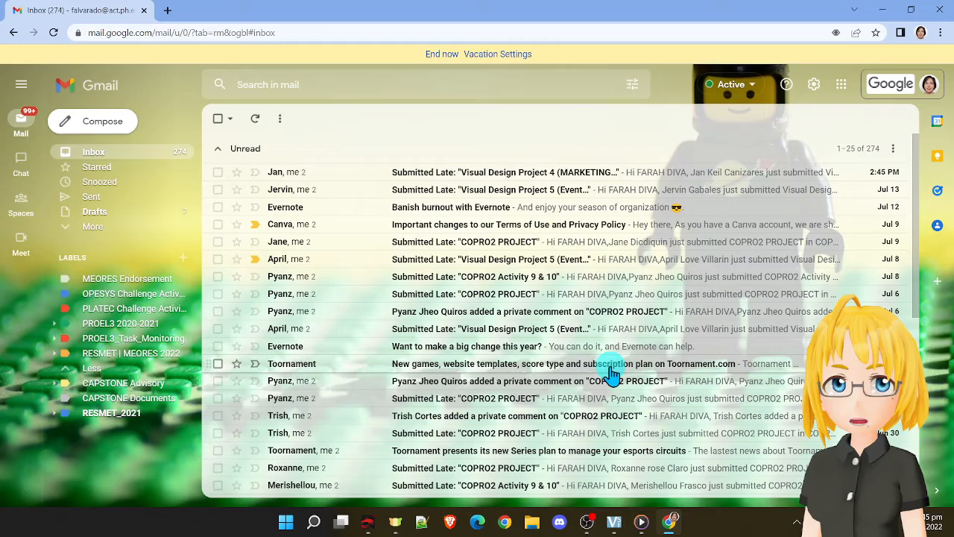
Step: Scroll through the Gmail inbox listing the Toornament newsletters
scroll(down, 3)
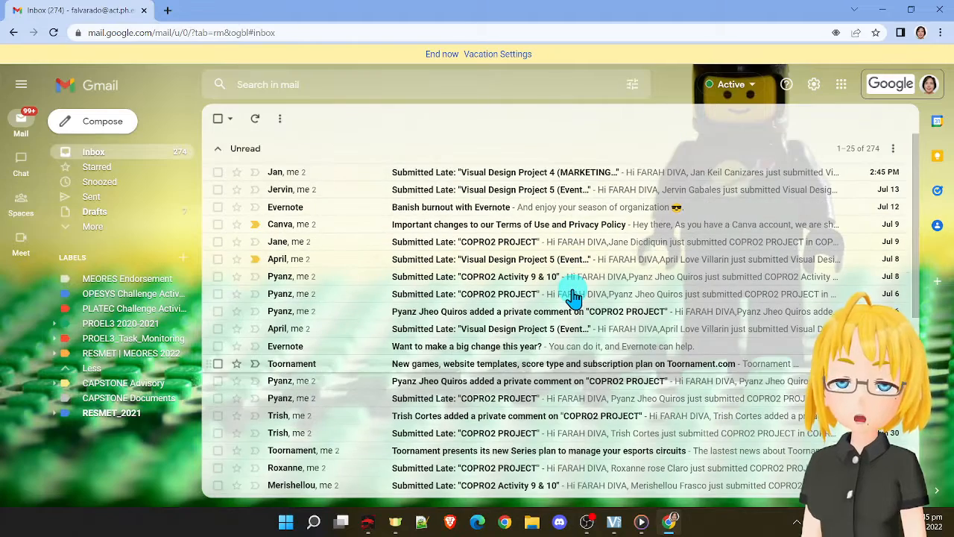
mouse_move(574, 294)
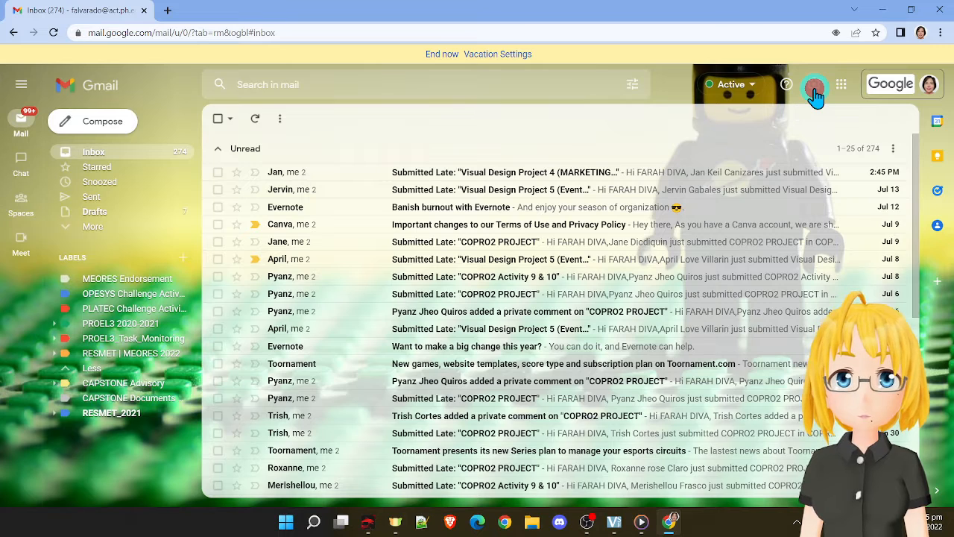
Step: Show the quick settings panel beside the inbox and browse its inbox type options
click(814, 84)
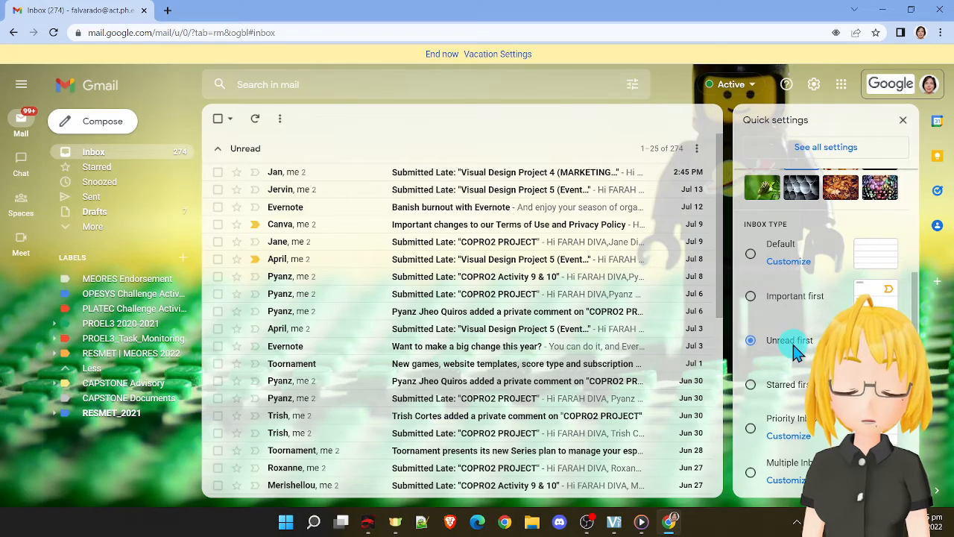
scroll(down, 3)
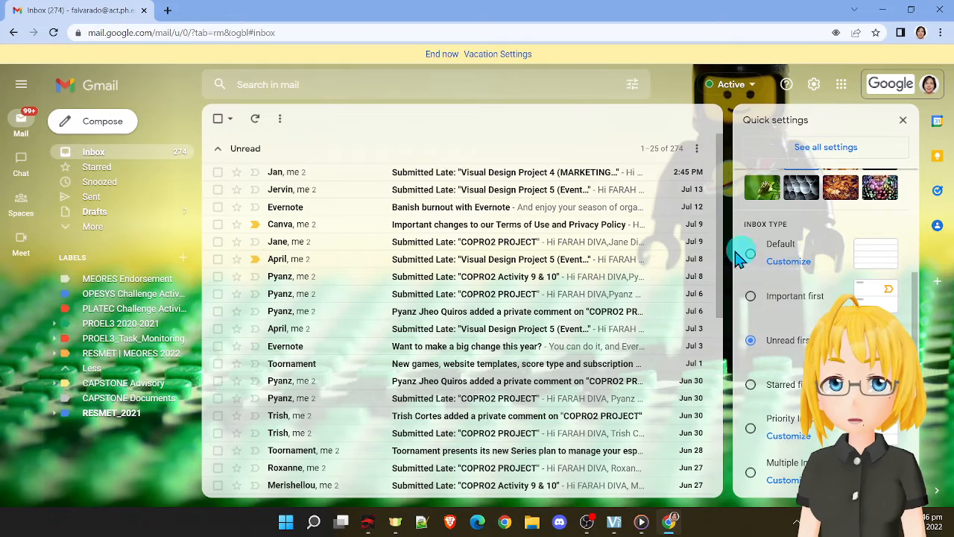
scroll(down, 3)
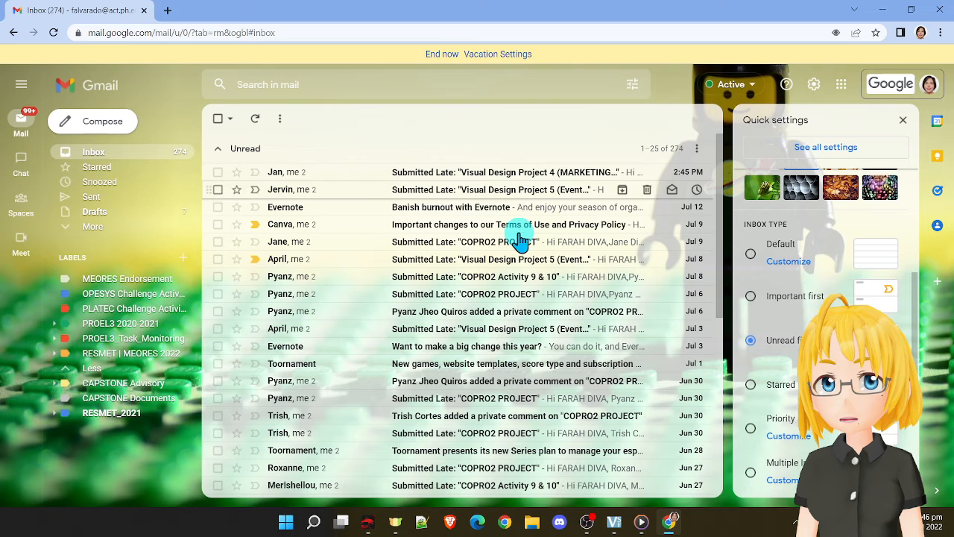
mouse_move(465, 364)
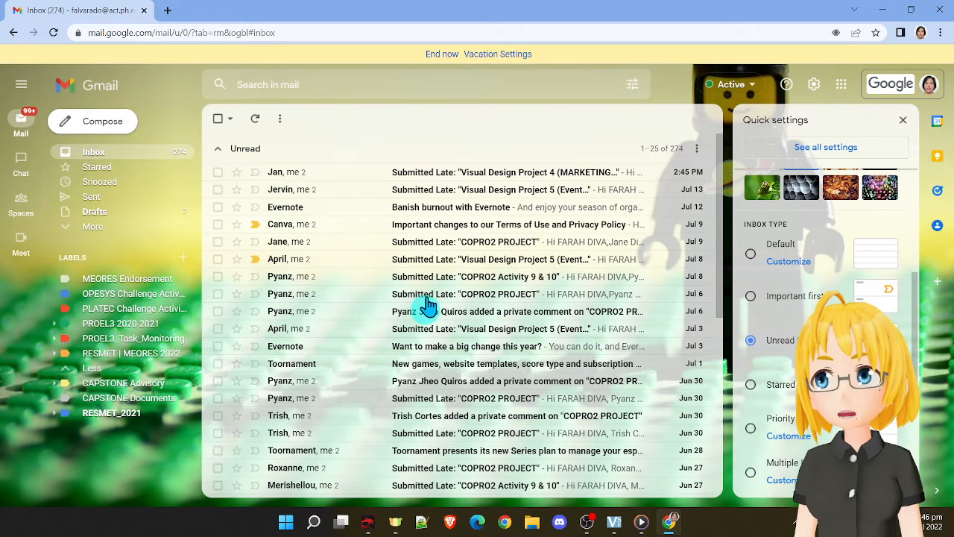
mouse_move(522, 259)
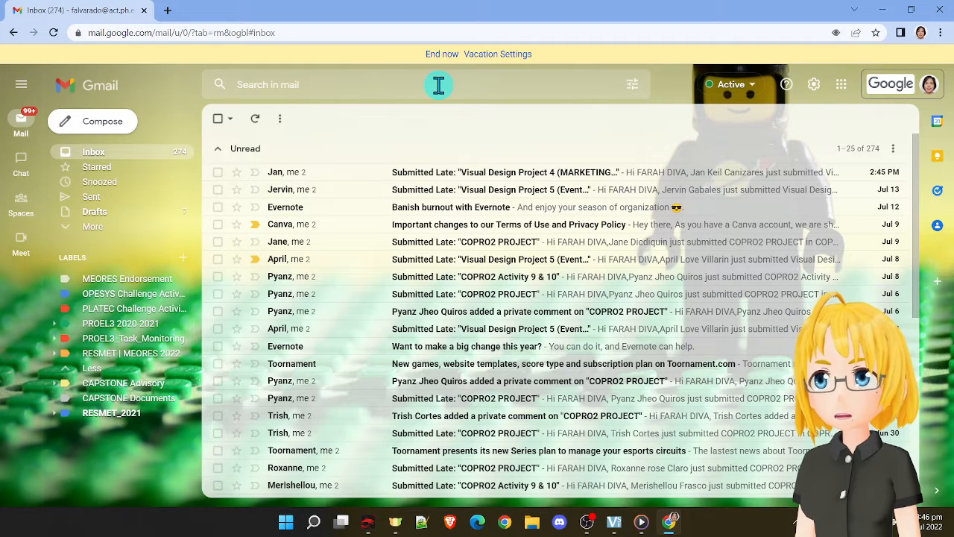
mouse_move(380, 84)
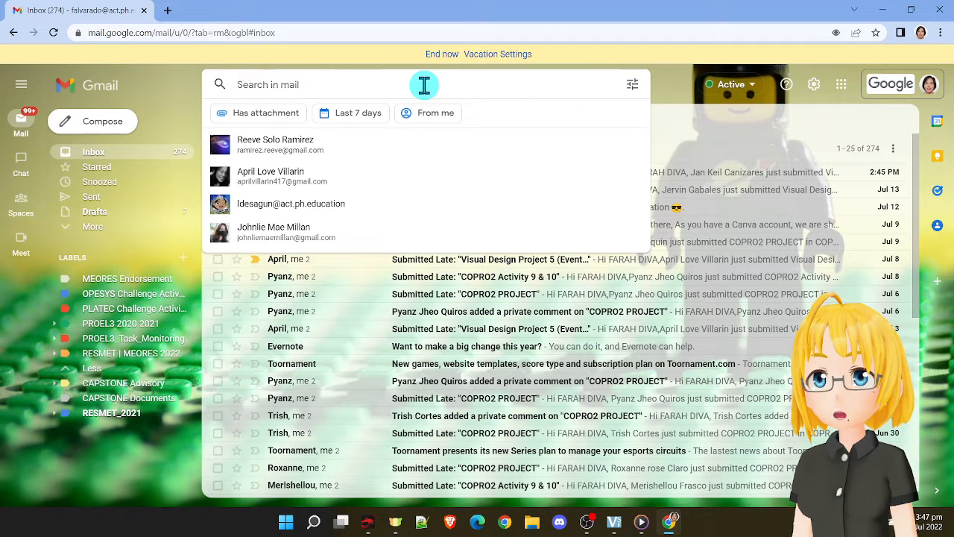
Step: Enter 'toornament' in the mail search box via the TOO suggestion
text(TOO)
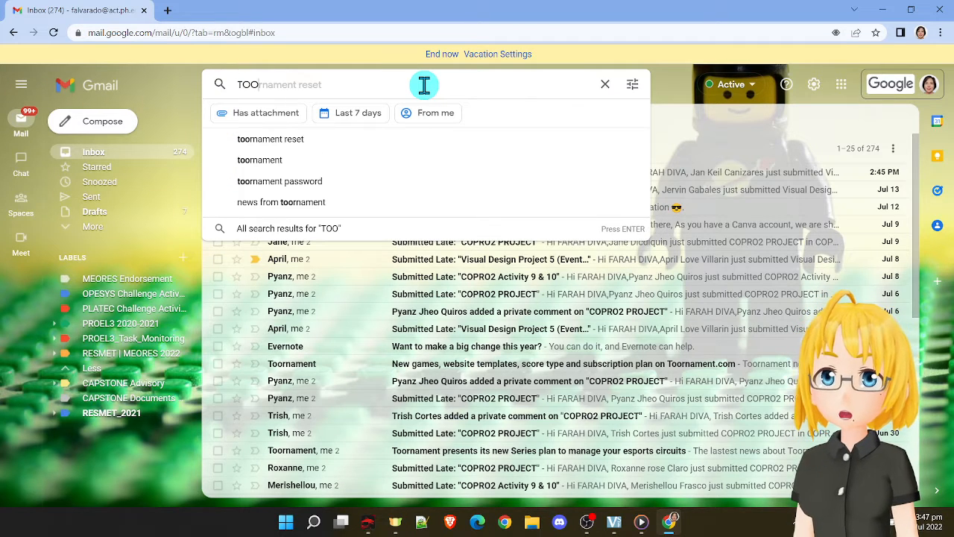
click(605, 84)
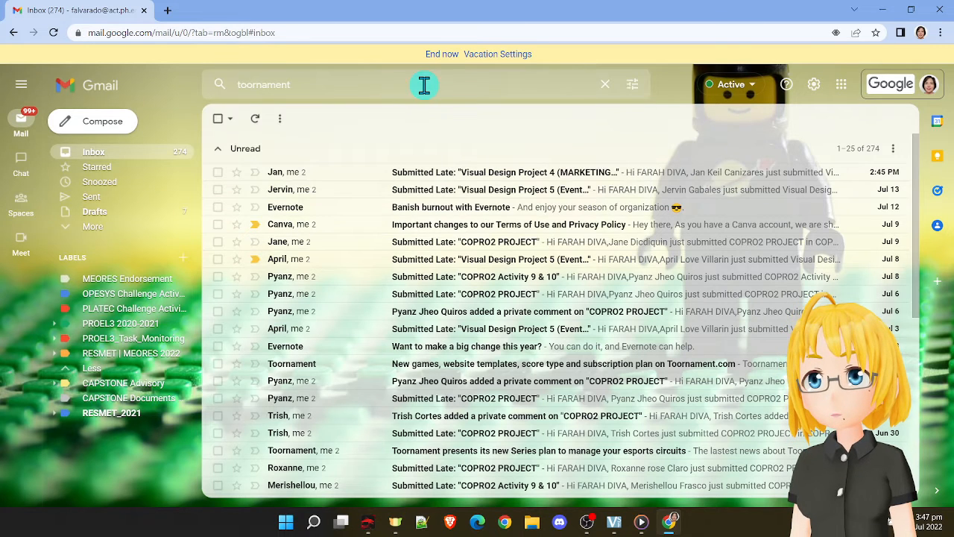
Step: Run the search, listing the 15 Toornament emails
key(enter)
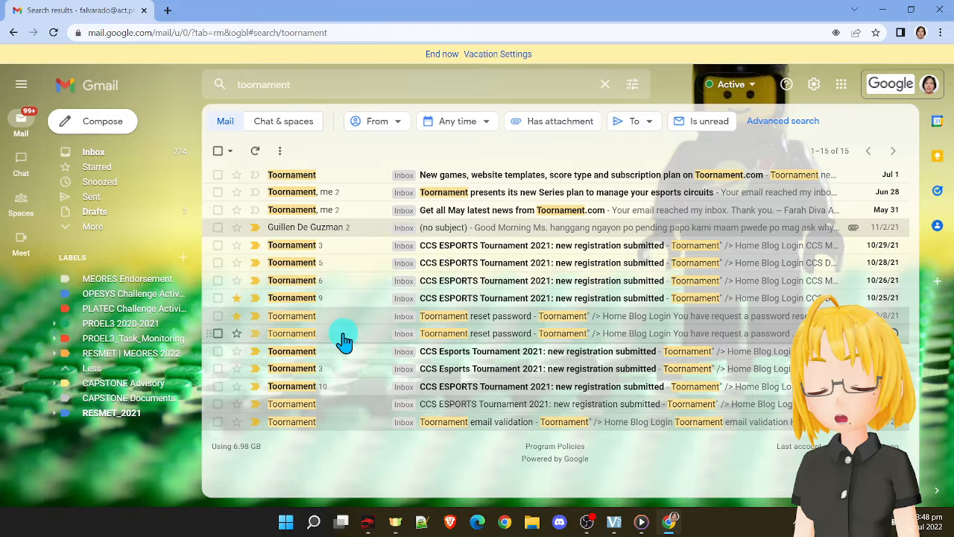
mouse_move(406, 209)
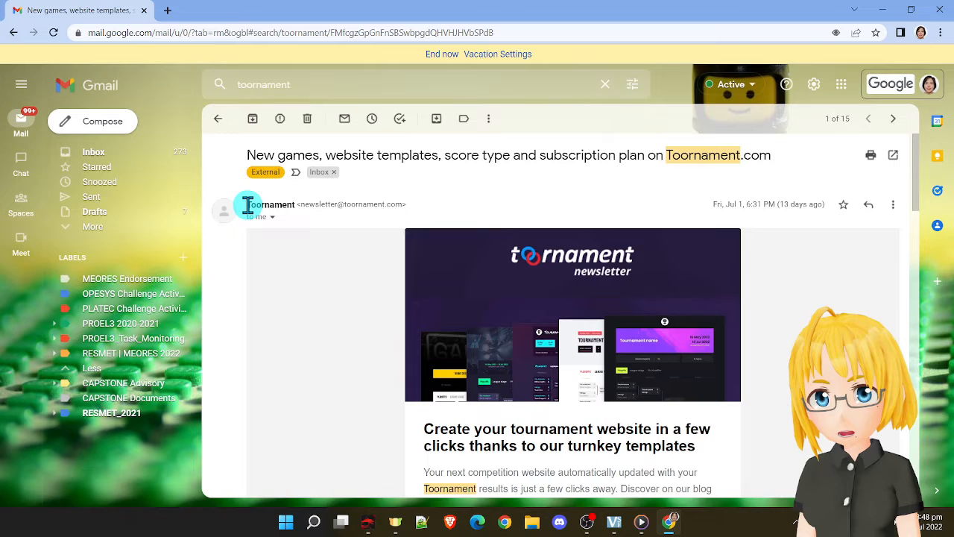
click(270, 204)
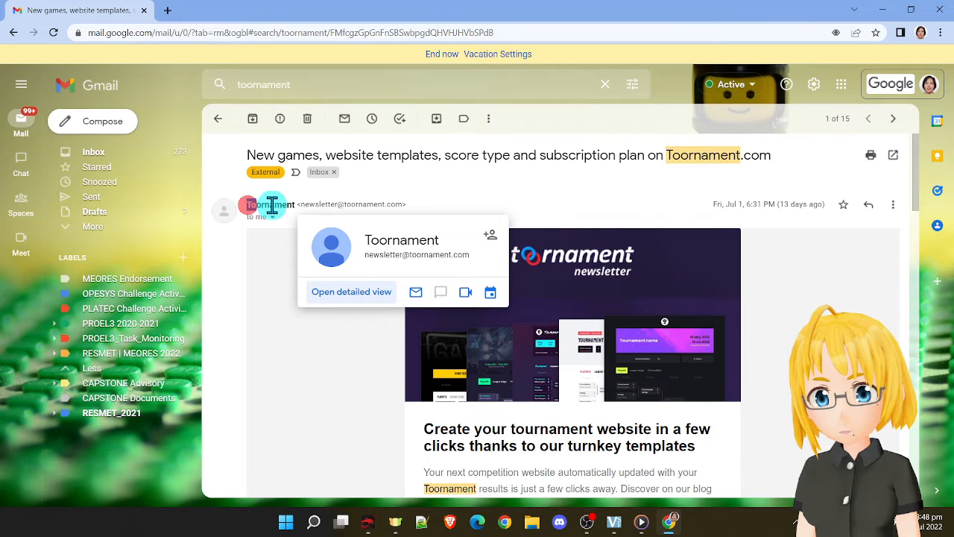
double_click(272, 203)
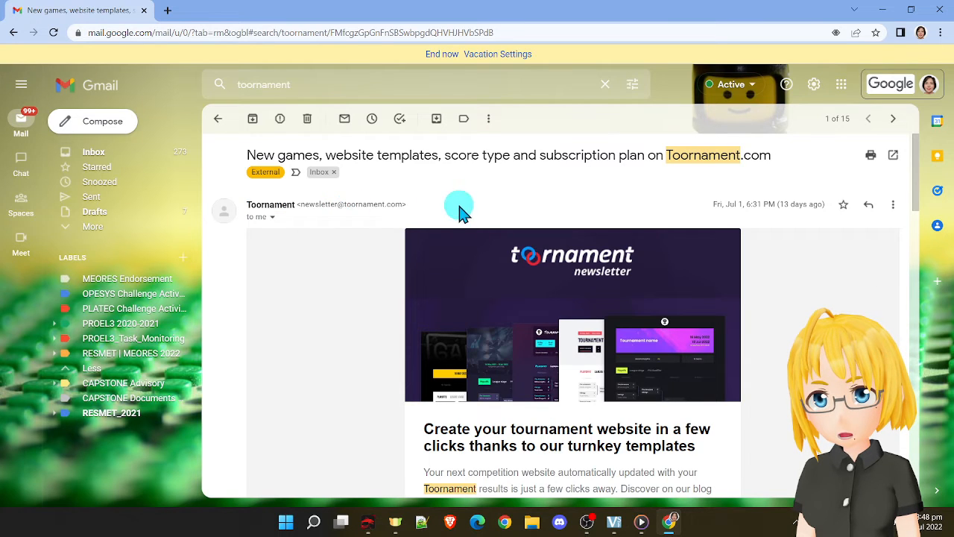
double_click(350, 203)
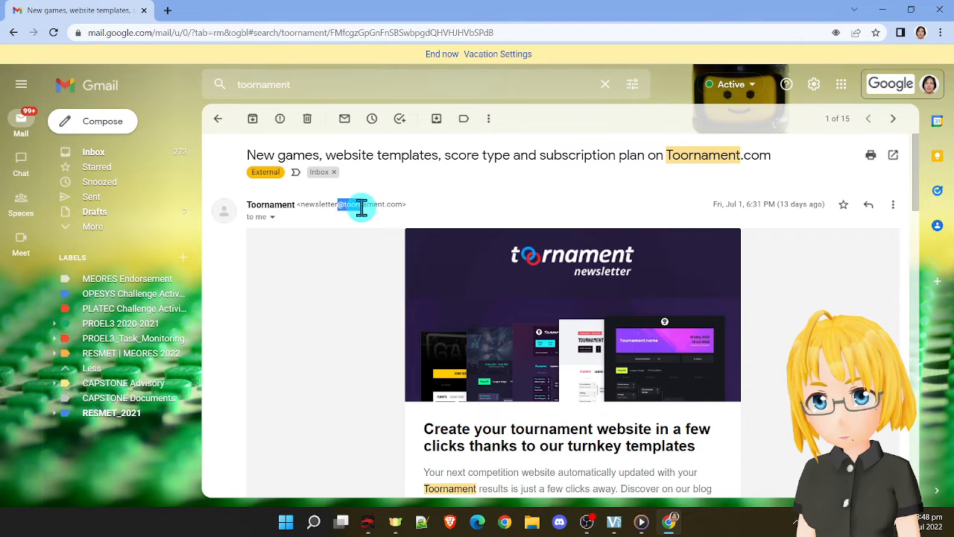
drag(361, 207, 406, 208)
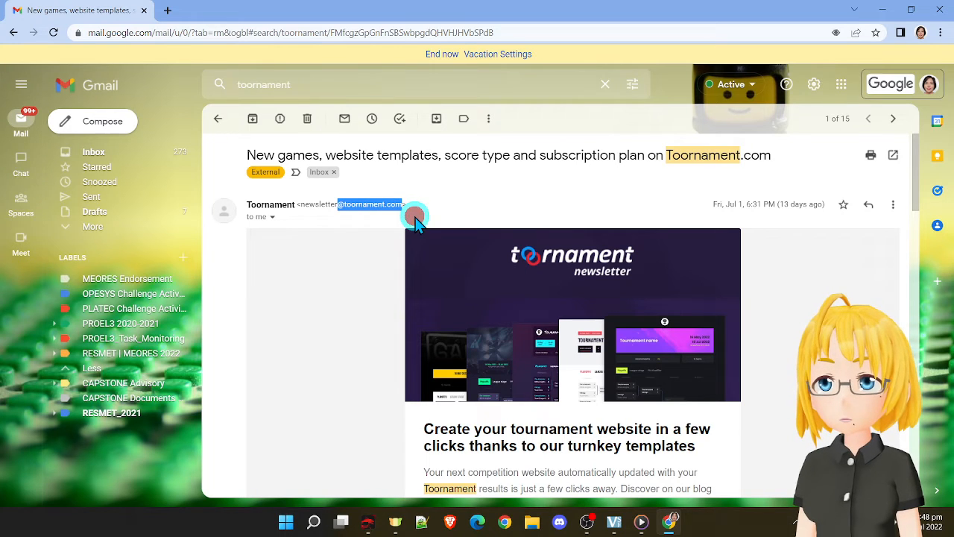
mouse_move(522, 206)
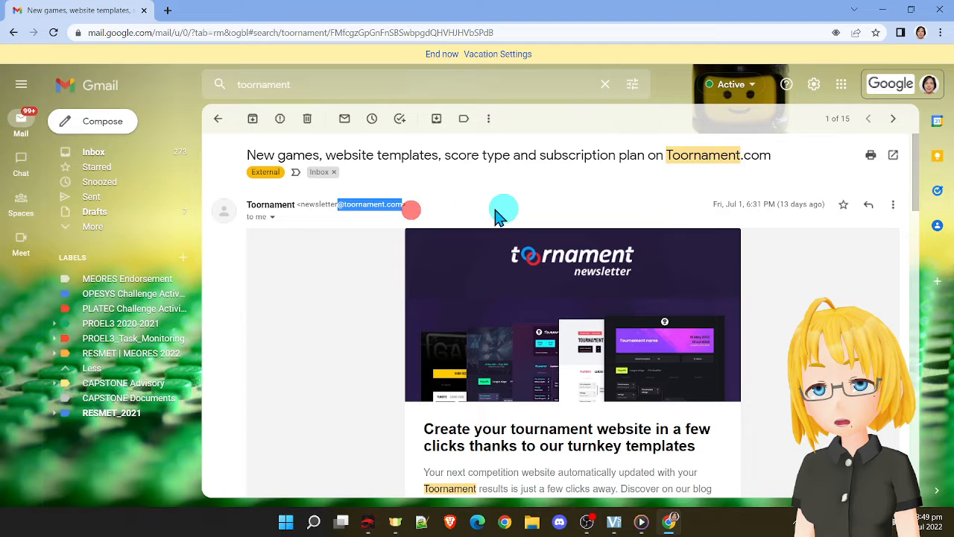
mouse_move(632, 85)
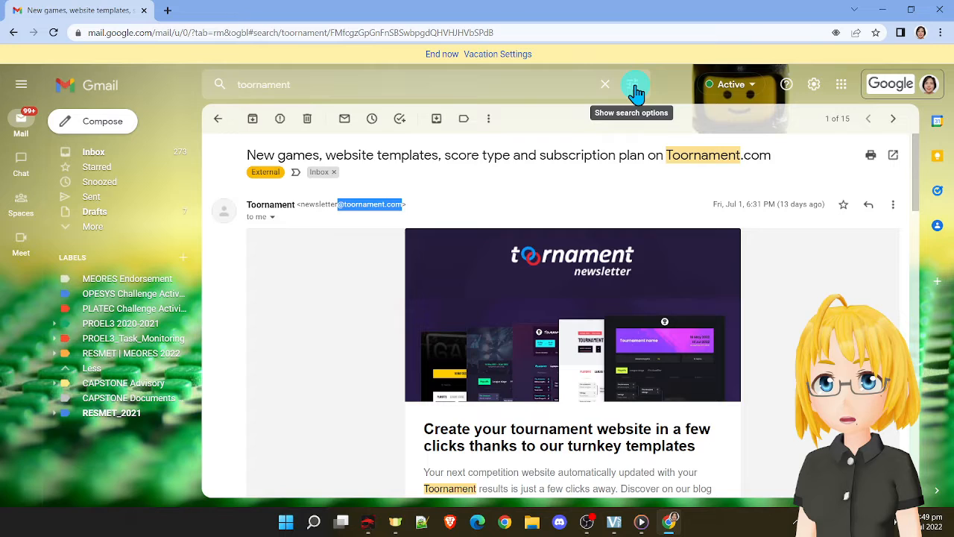
click(635, 83)
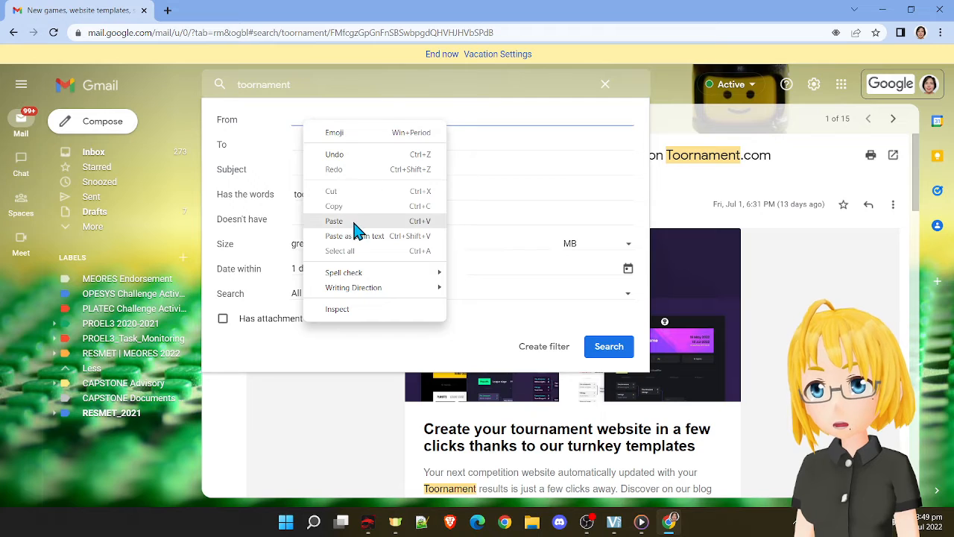
click(334, 221)
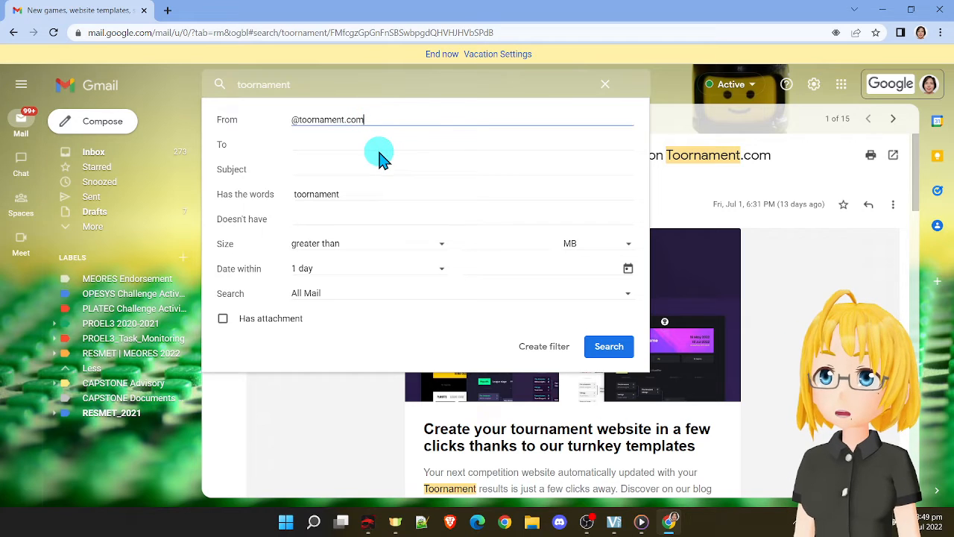
mouse_move(391, 172)
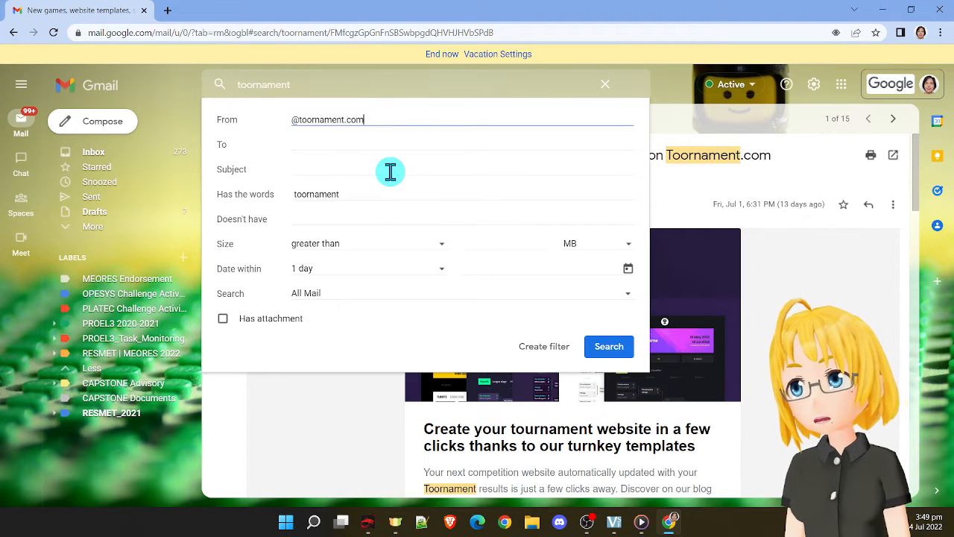
mouse_move(402, 176)
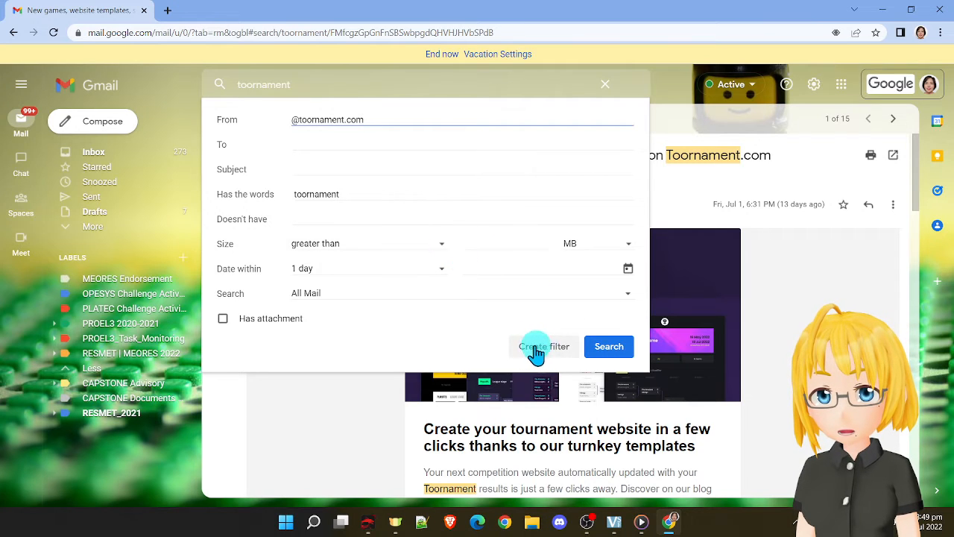
mouse_move(331, 179)
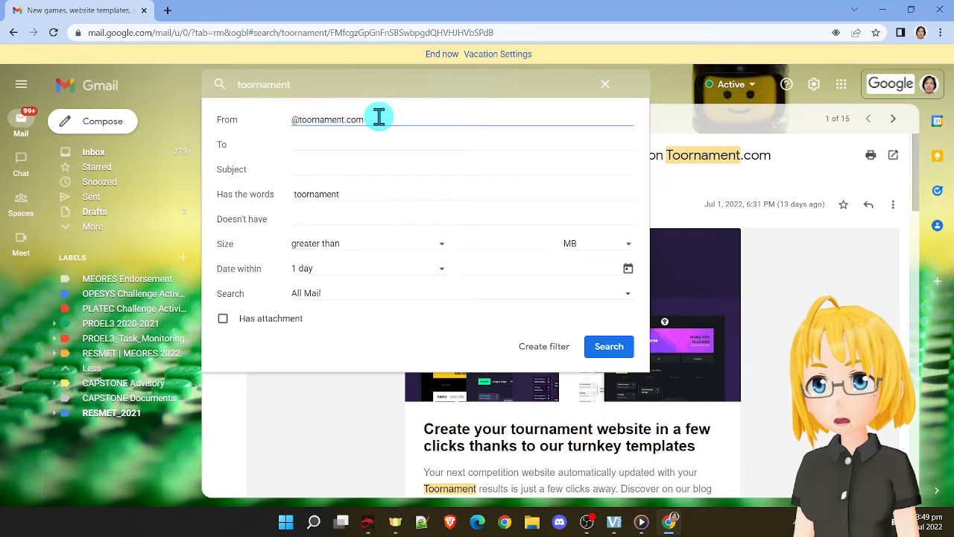
mouse_move(361, 154)
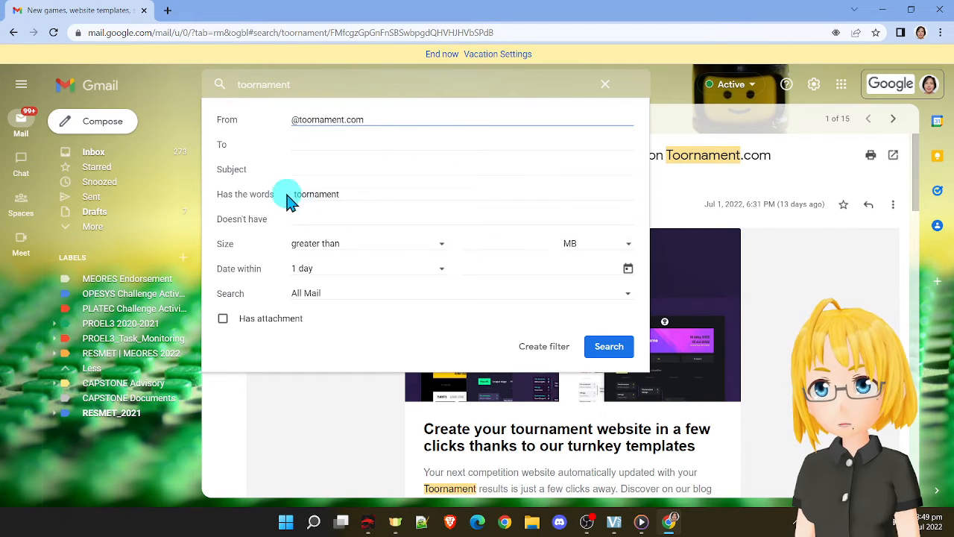
mouse_move(410, 201)
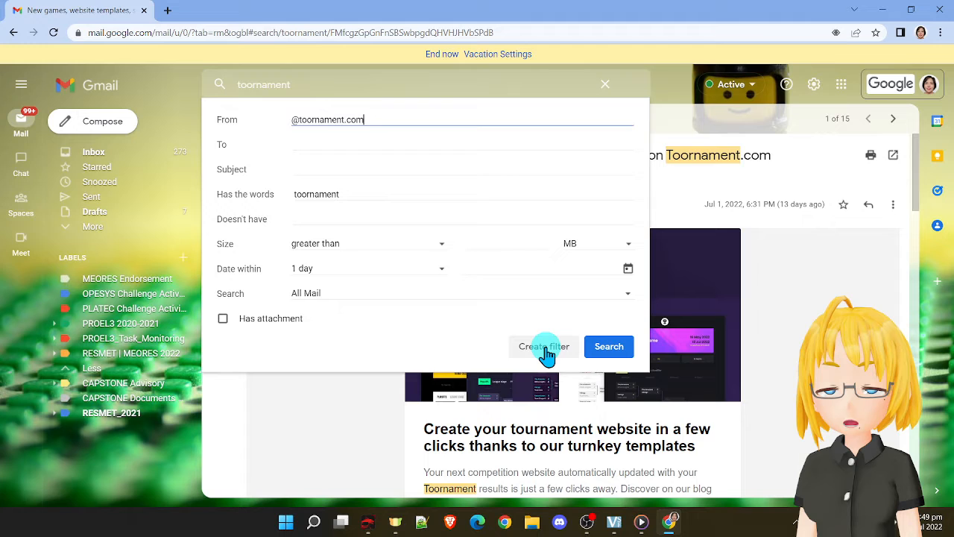
click(542, 346)
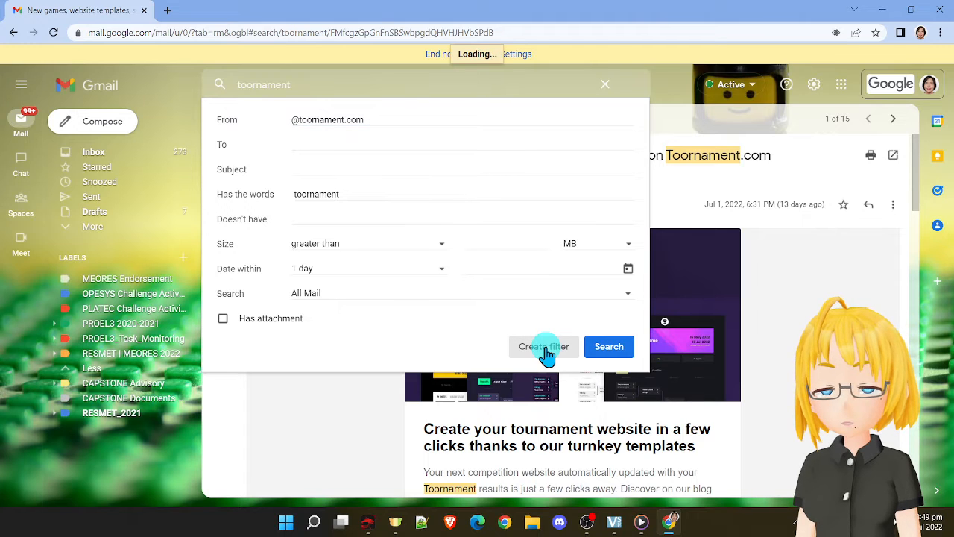
click(543, 346)
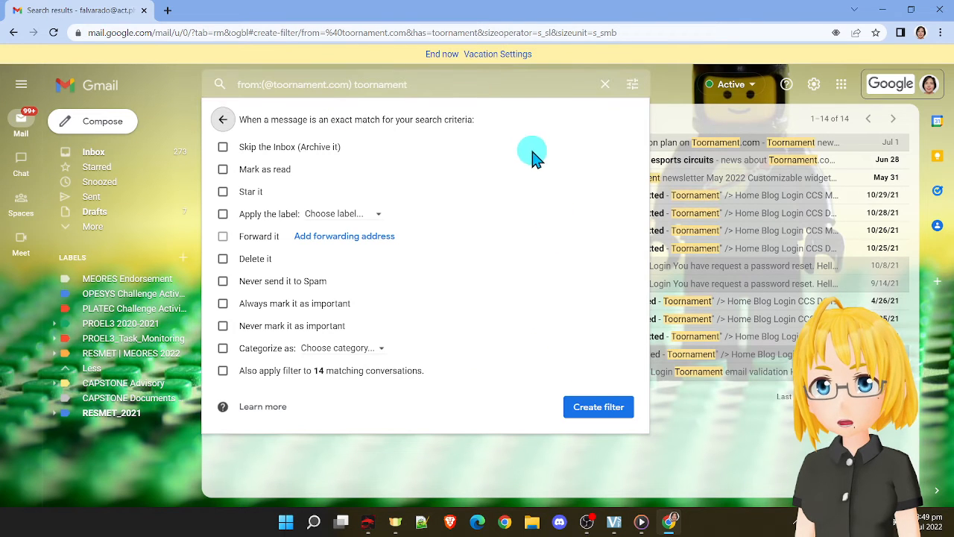
mouse_move(583, 188)
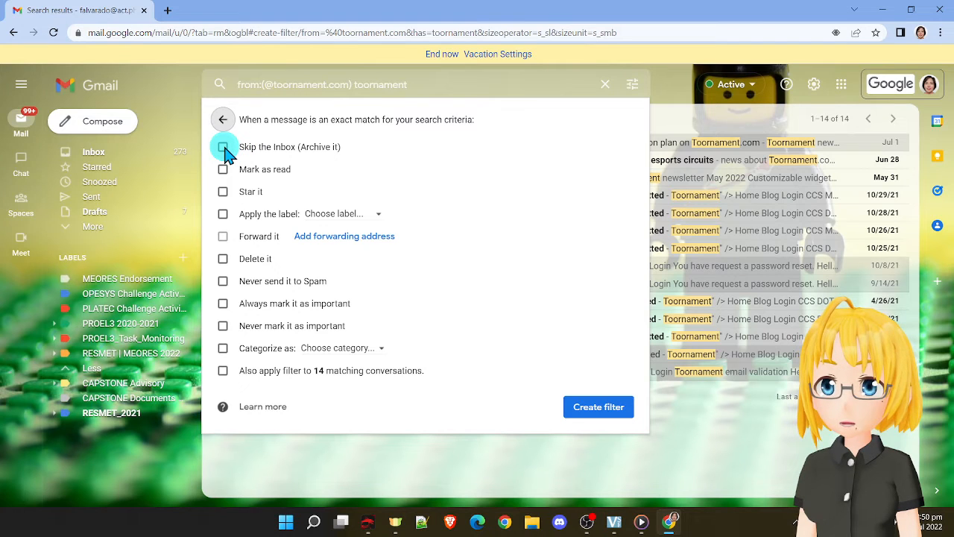
Step: Tick Skip the Inbox (Archive it) and apply the filter to the 14 matching conversations
click(224, 146)
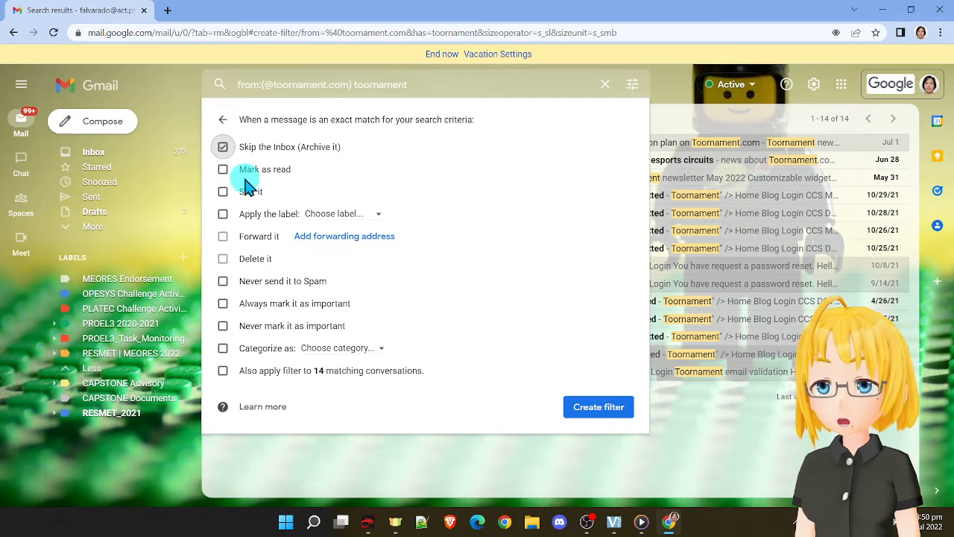
mouse_move(350, 230)
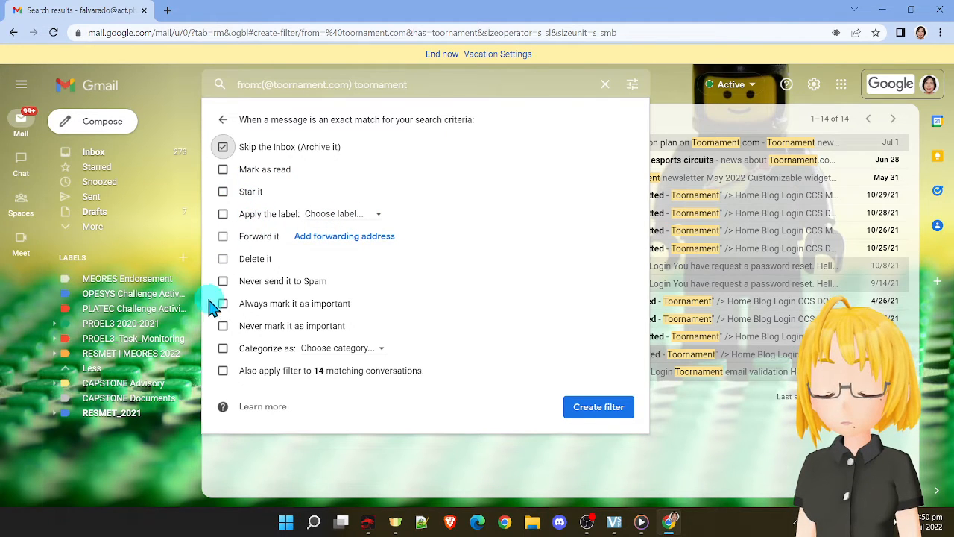
mouse_move(432, 331)
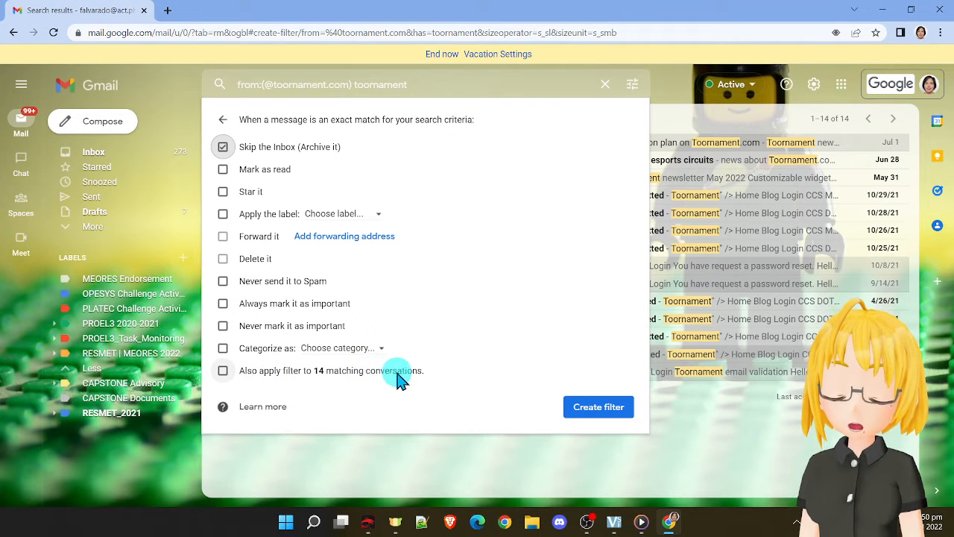
mouse_move(372, 380)
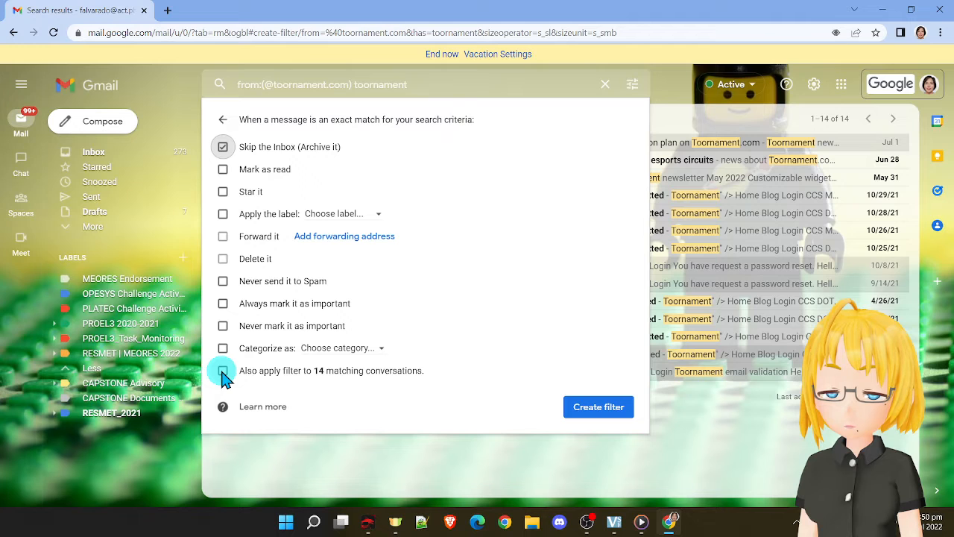
click(223, 370)
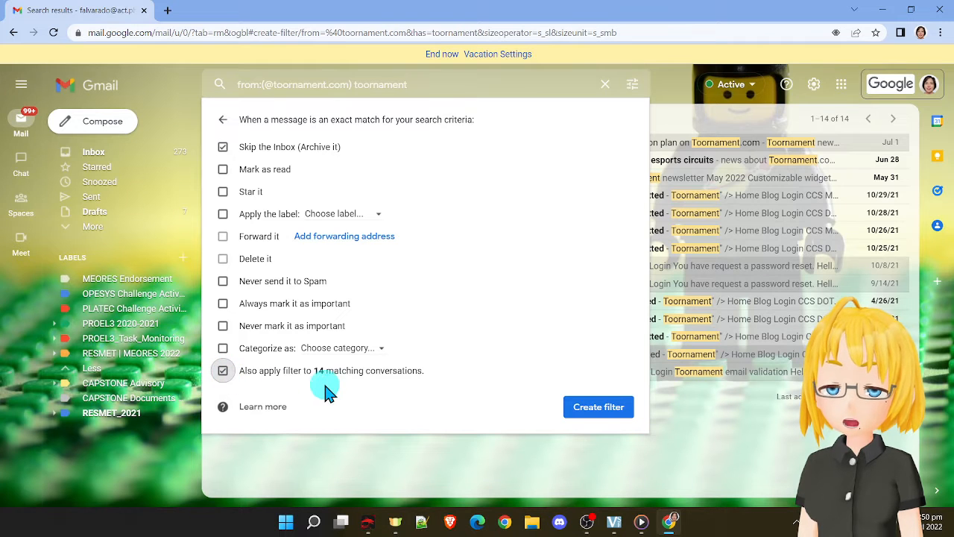
mouse_move(430, 231)
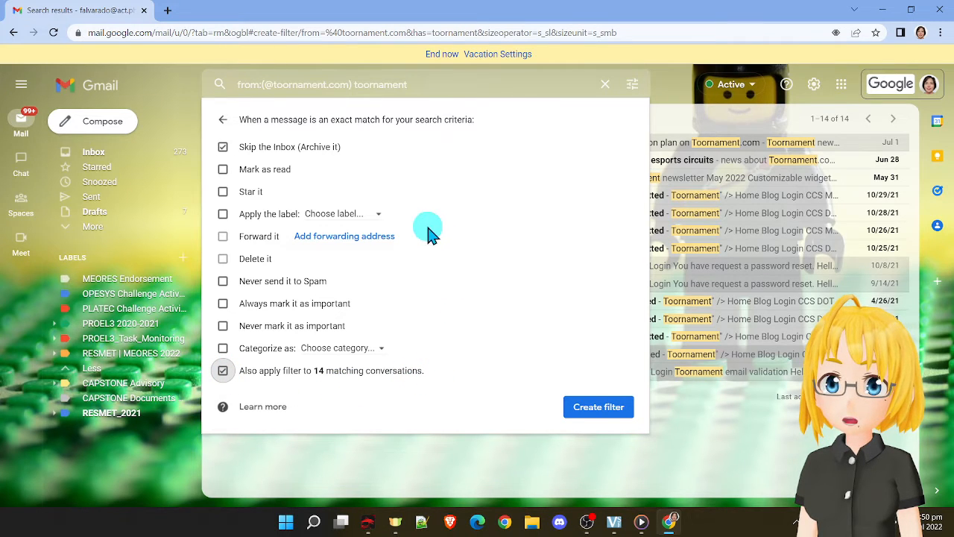
mouse_move(459, 401)
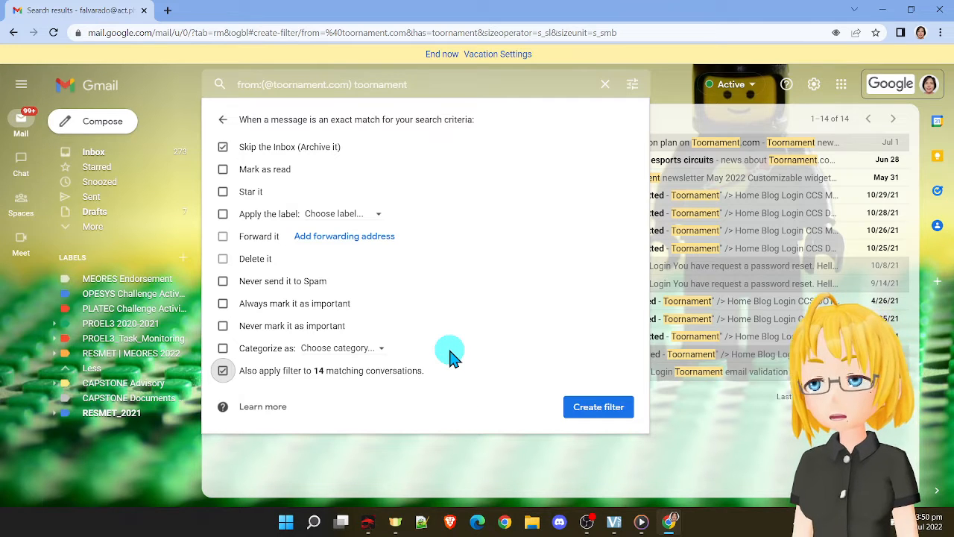
mouse_move(397, 319)
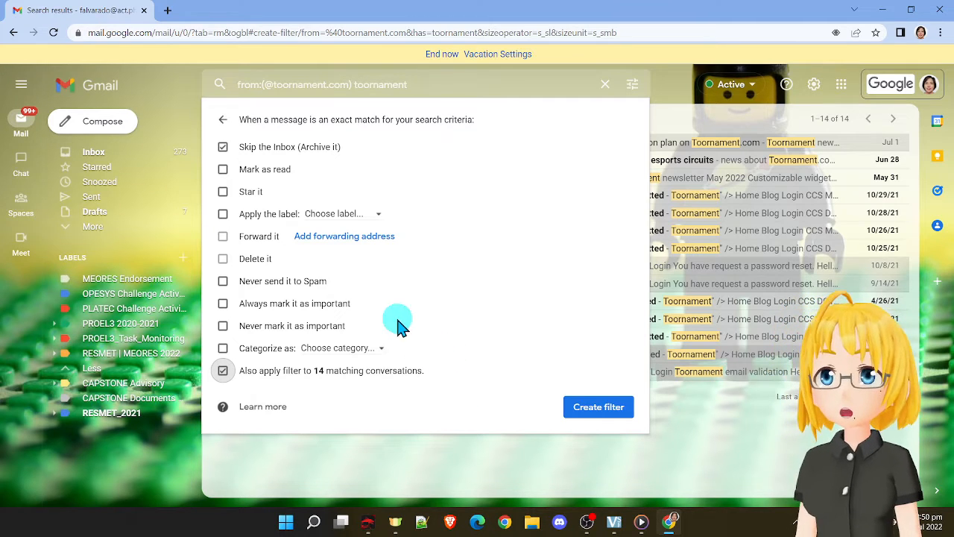
mouse_move(391, 223)
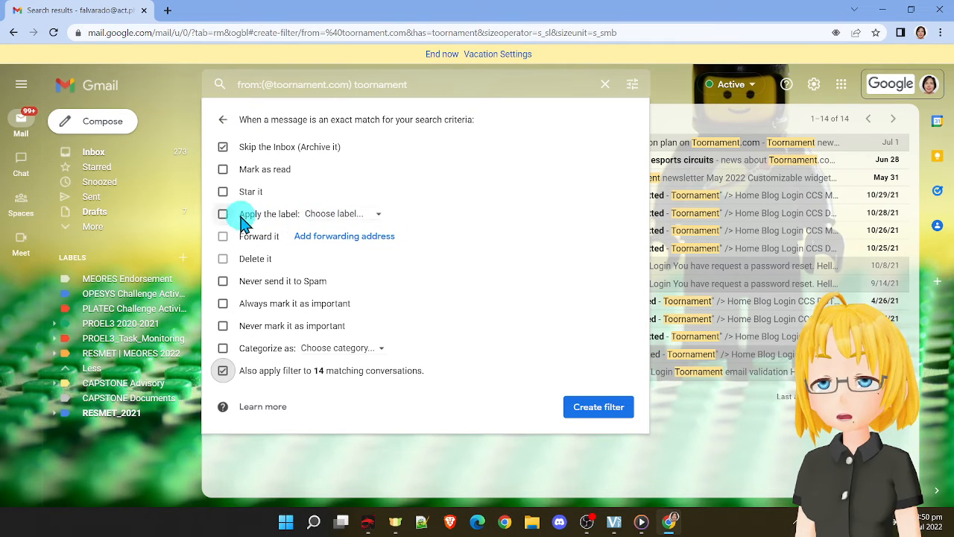
Step: Tick Apply the label and list the existing labels to choose from
click(343, 215)
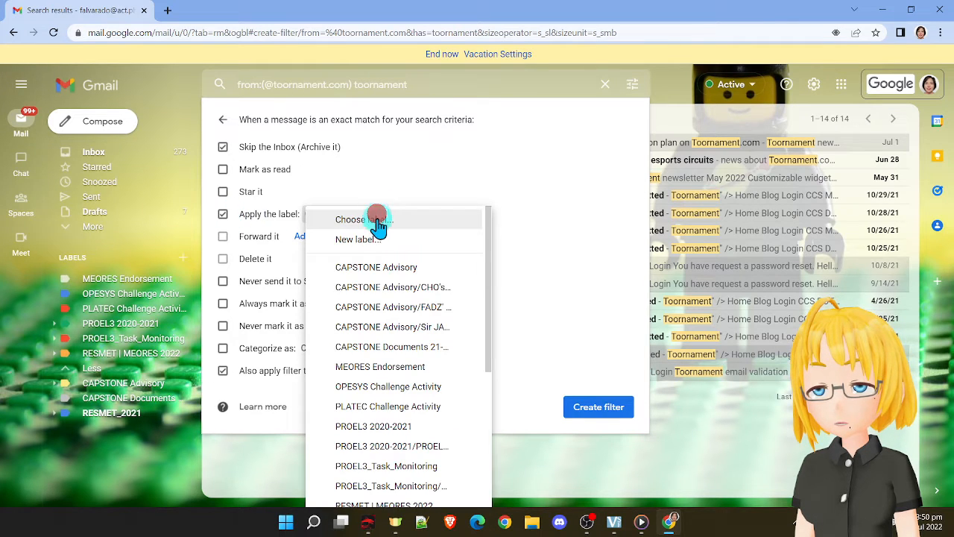
scroll(down, 3)
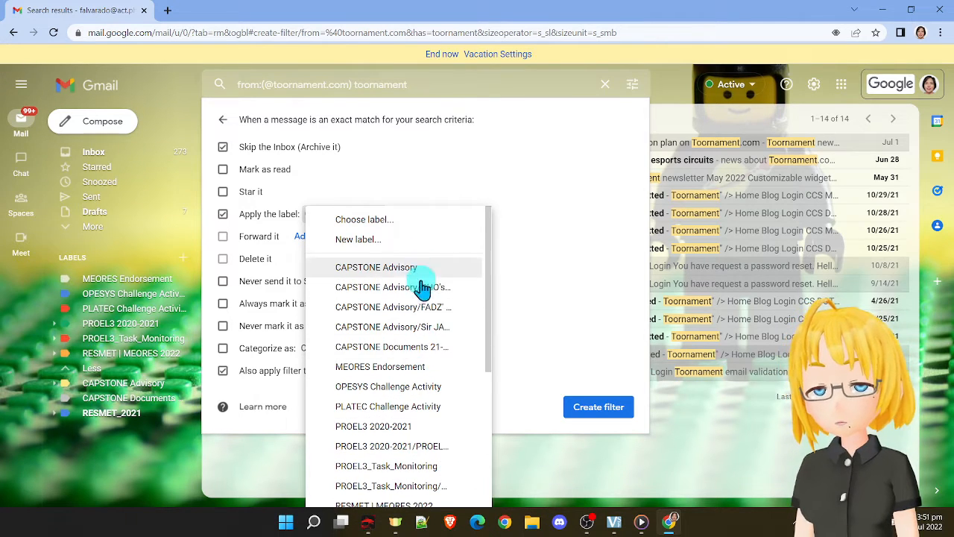
mouse_move(432, 307)
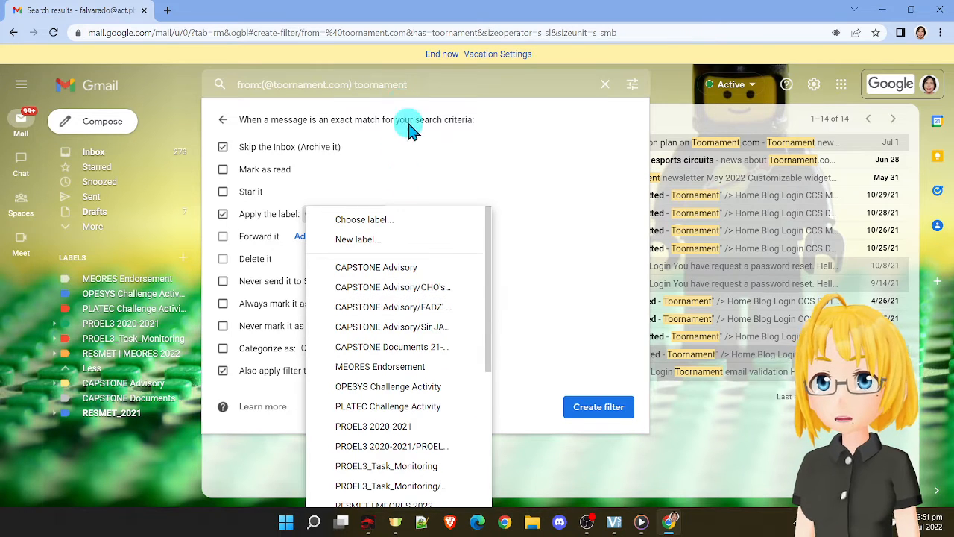
mouse_move(413, 252)
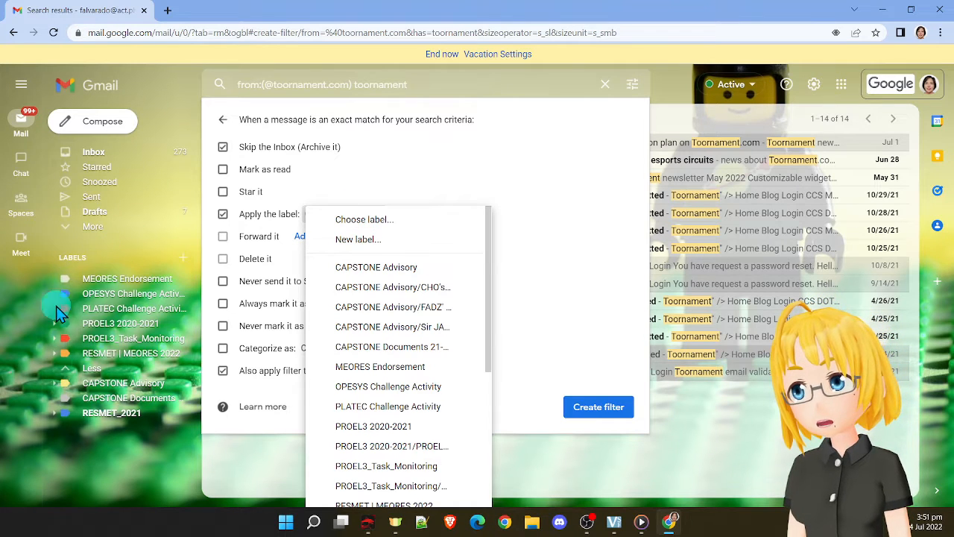
mouse_move(179, 301)
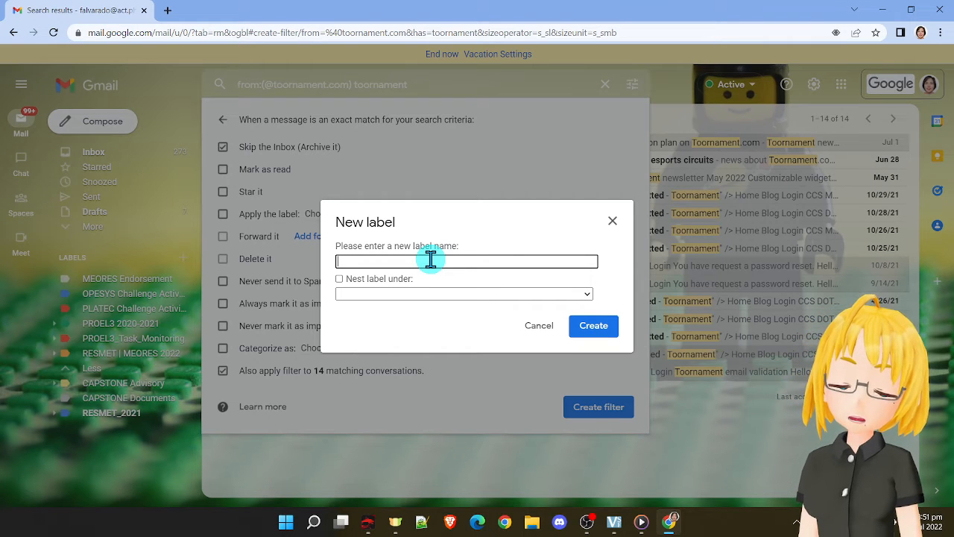
Step: Create a new GAMING label and save the filter, labeling the 14 existing conversations too
text(CA)
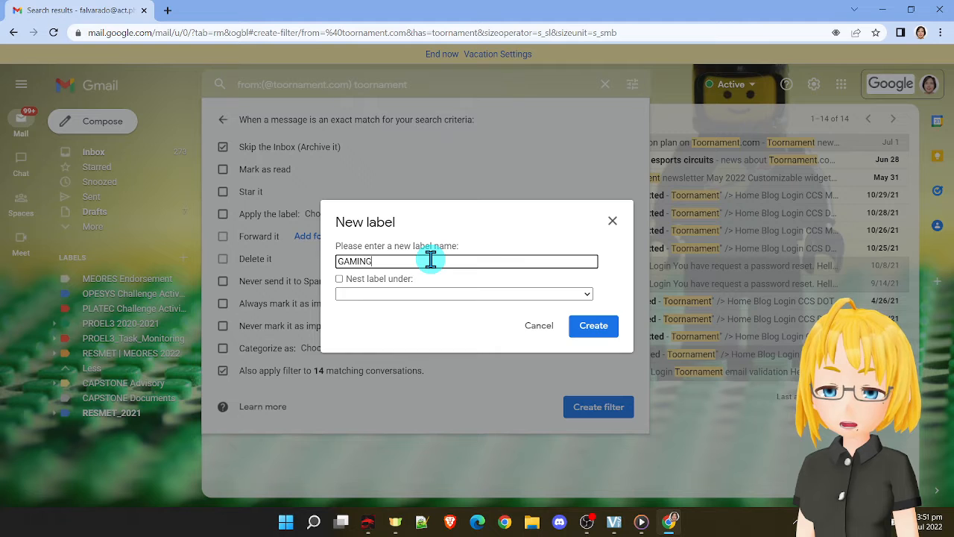
mouse_move(485, 289)
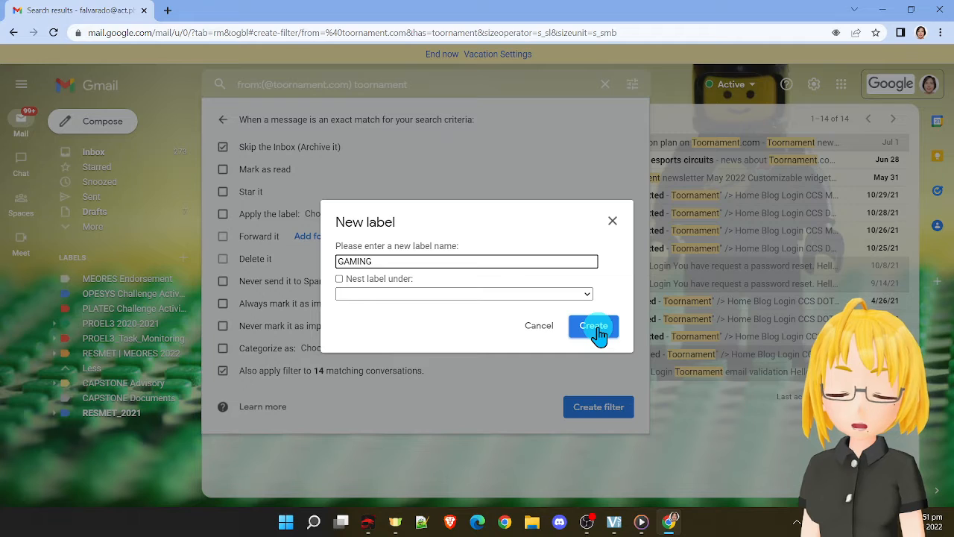
click(593, 325)
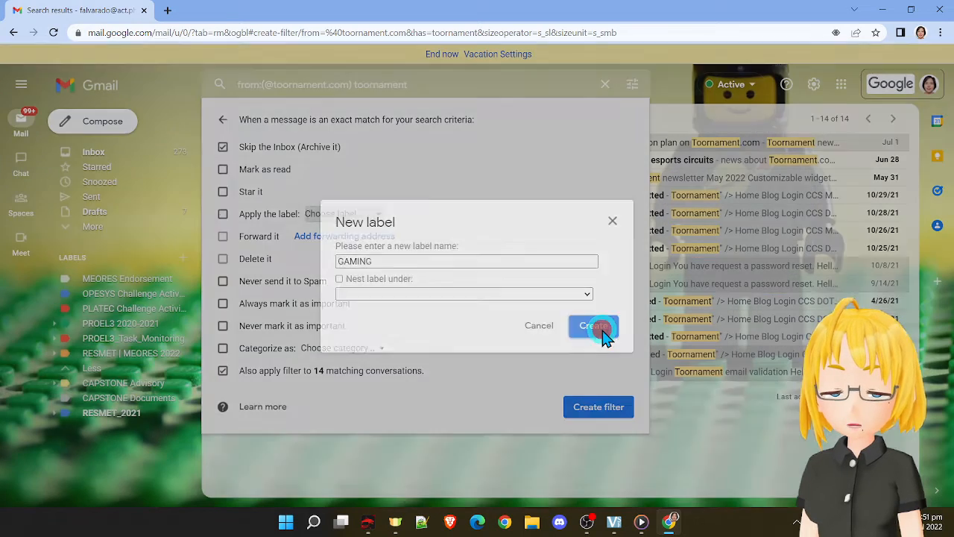
click(593, 325)
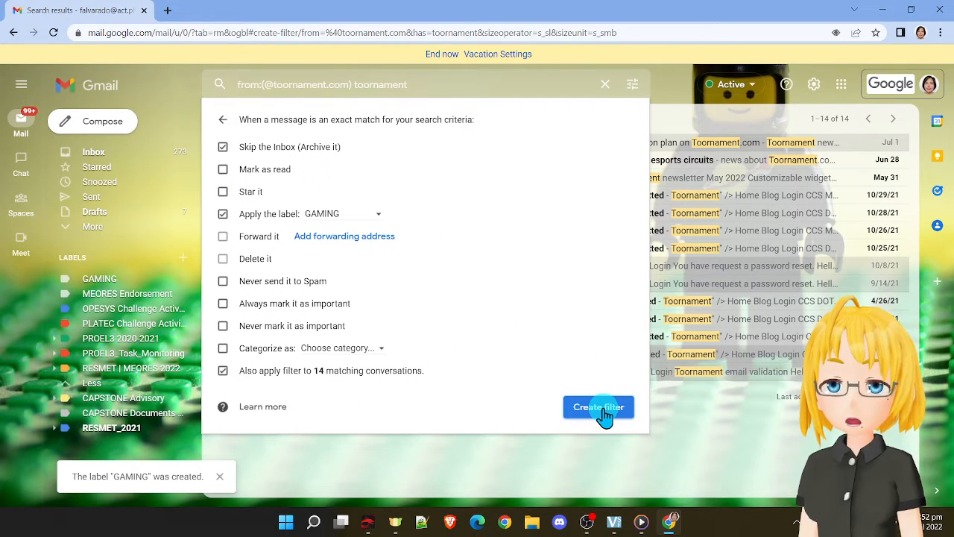
click(599, 407)
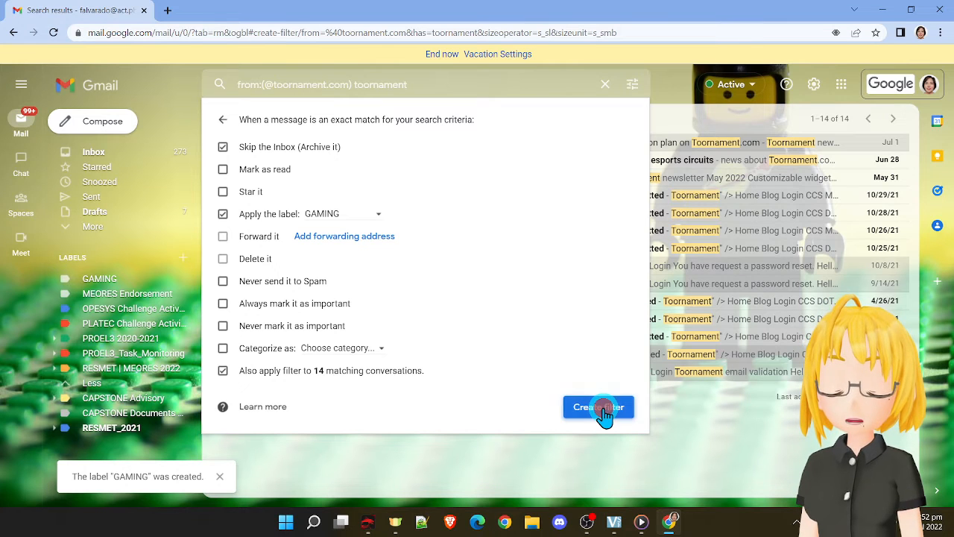
click(599, 405)
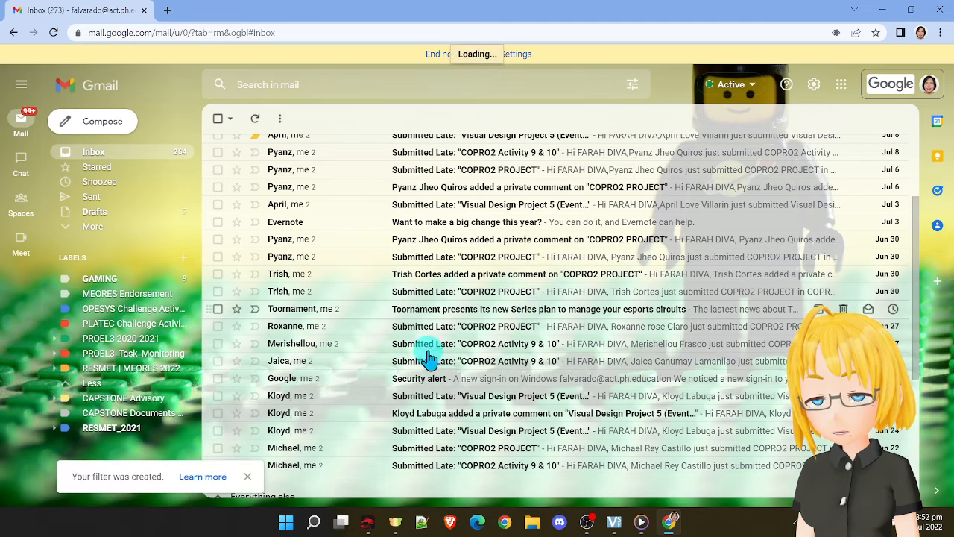
click(537, 308)
text(toornament)
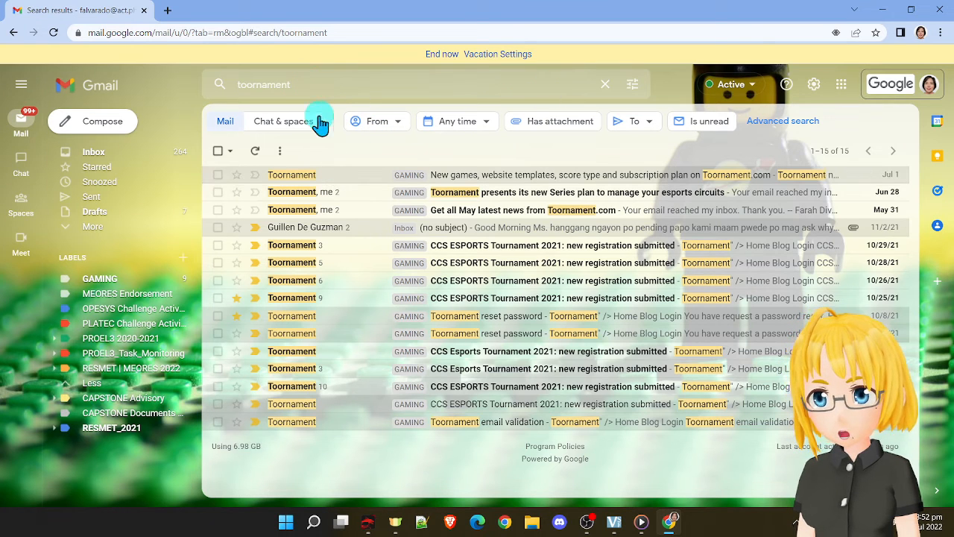
mouse_move(409, 191)
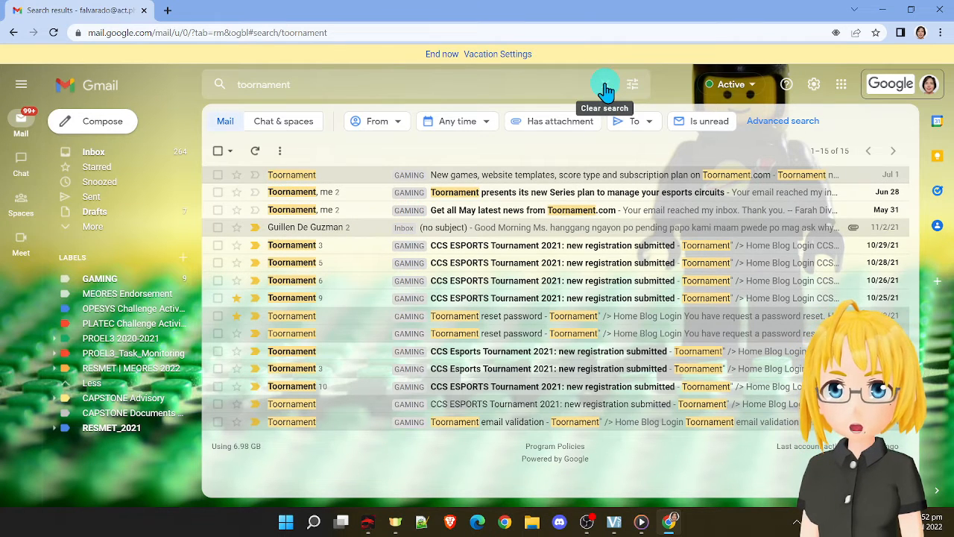
click(92, 152)
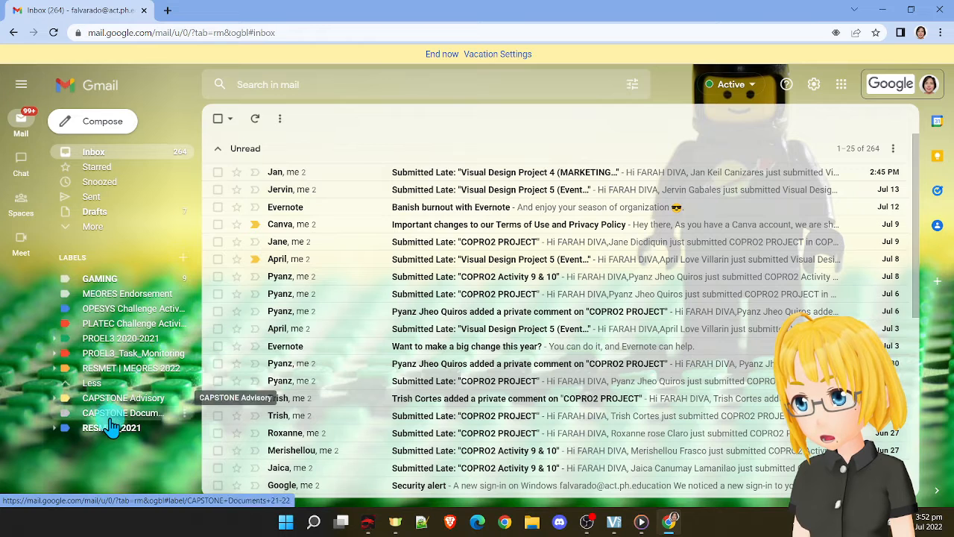
mouse_move(138, 281)
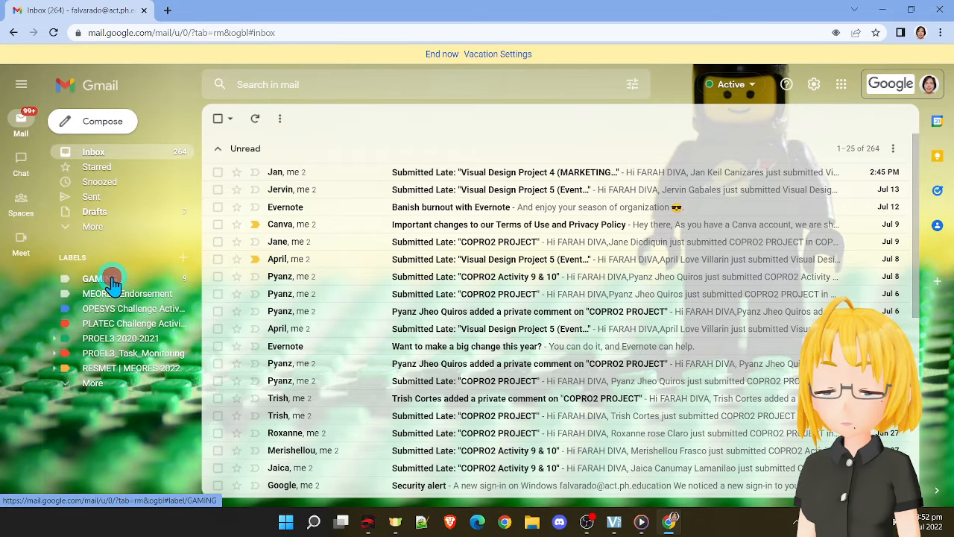
click(99, 279)
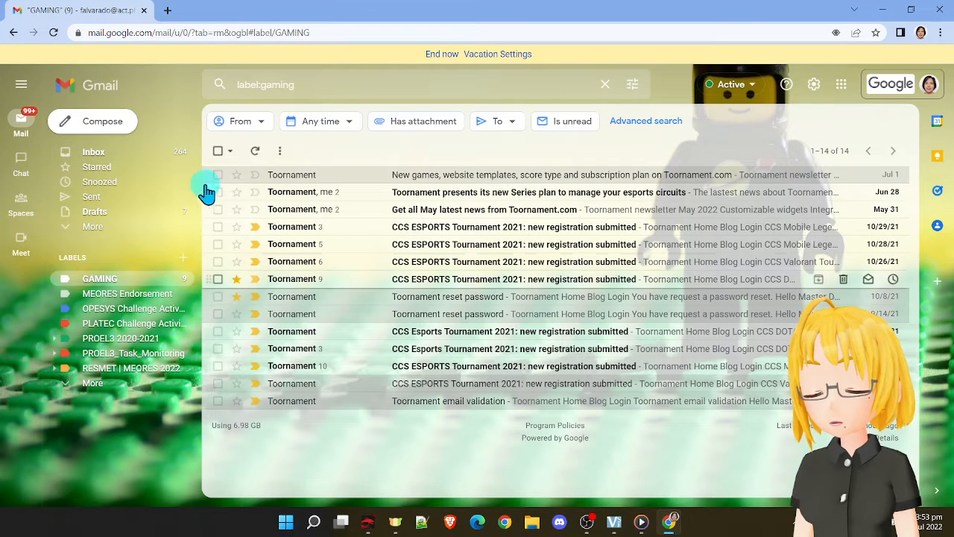
mouse_move(120, 308)
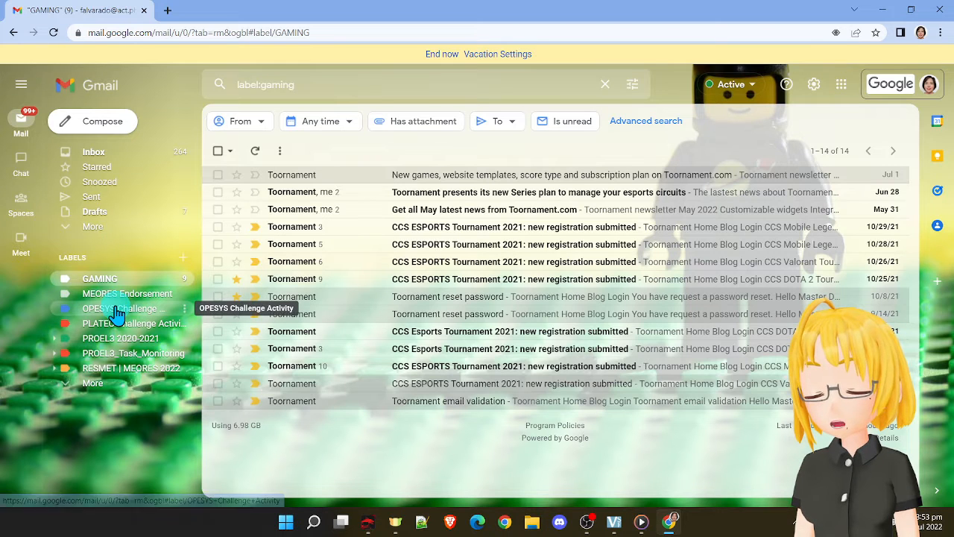
click(123, 307)
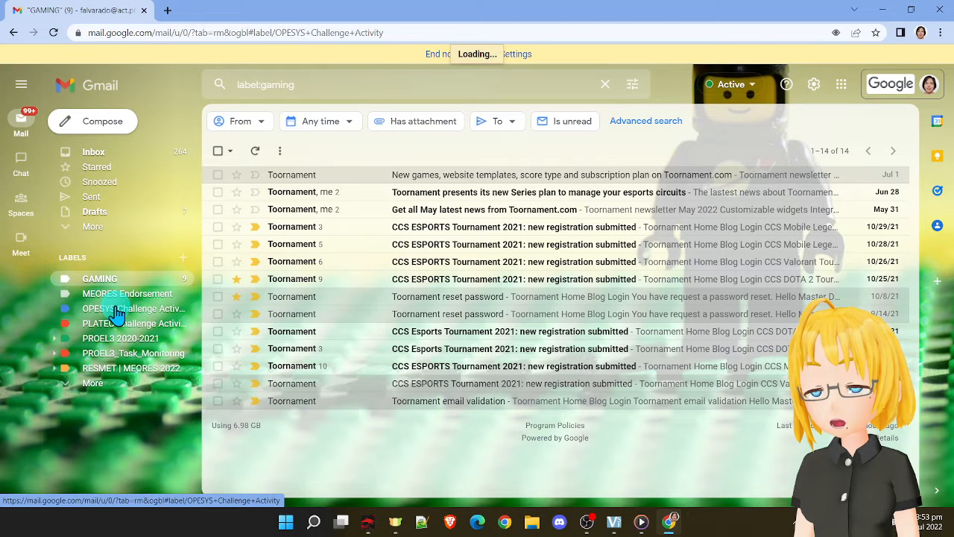
click(132, 307)
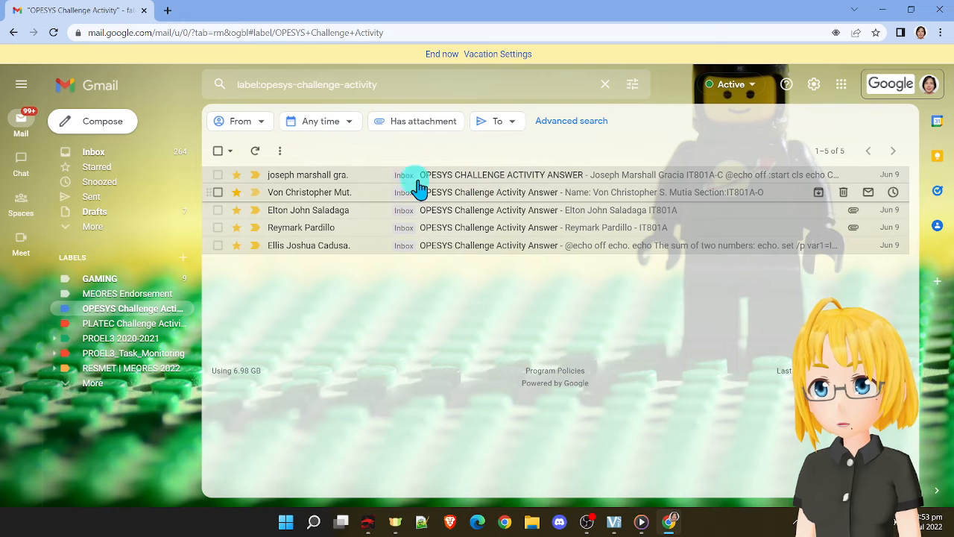
mouse_move(415, 246)
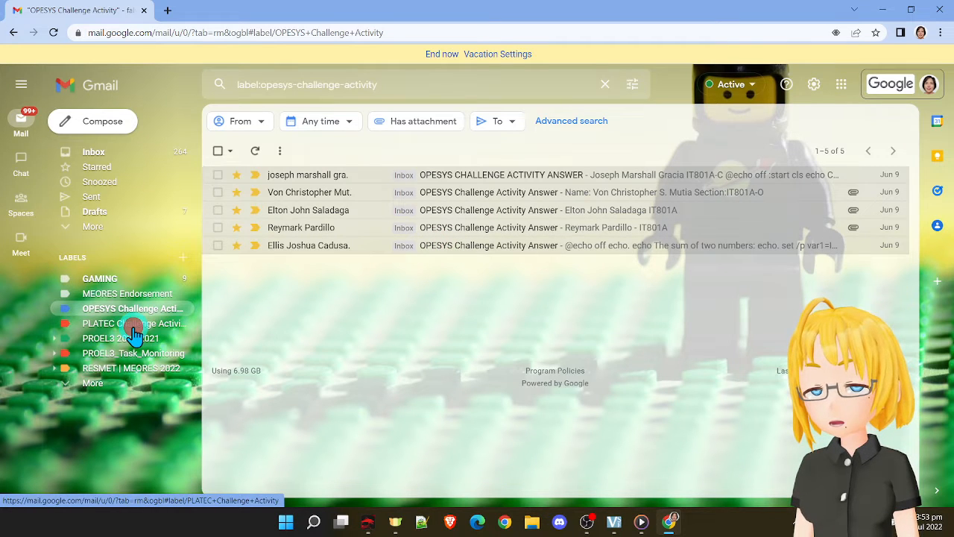
click(133, 322)
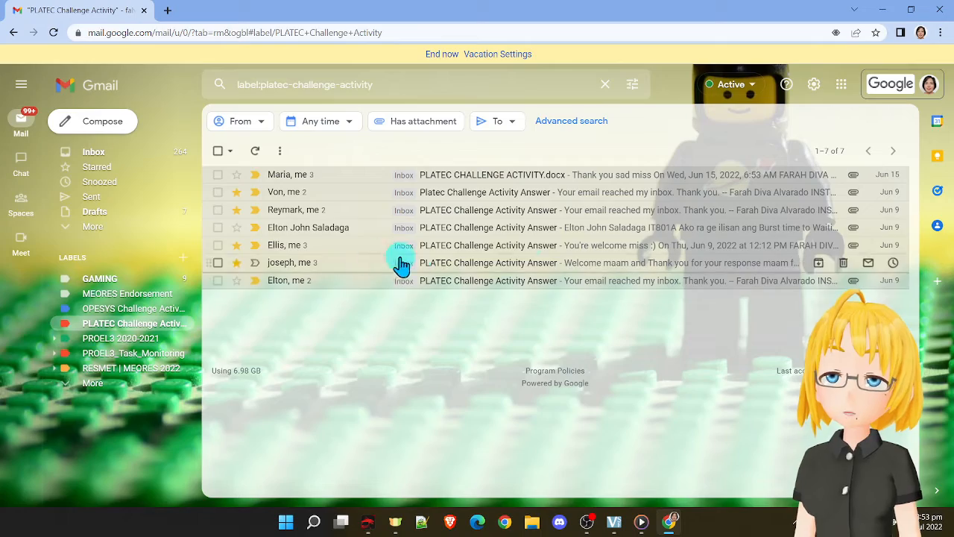
click(93, 152)
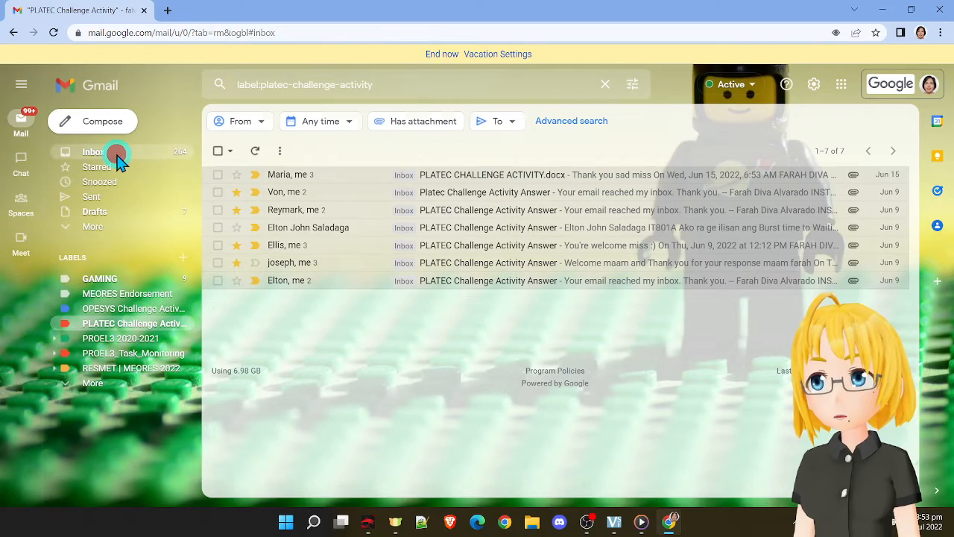
Step: Return to the inbox and open the Submitted Late: "COPRO2 PROJECT" email
click(92, 152)
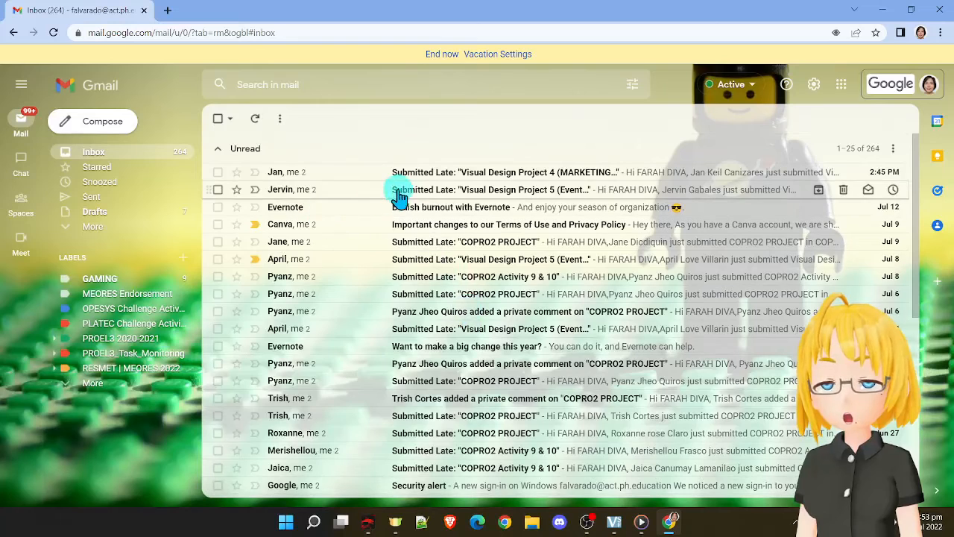
mouse_move(436, 173)
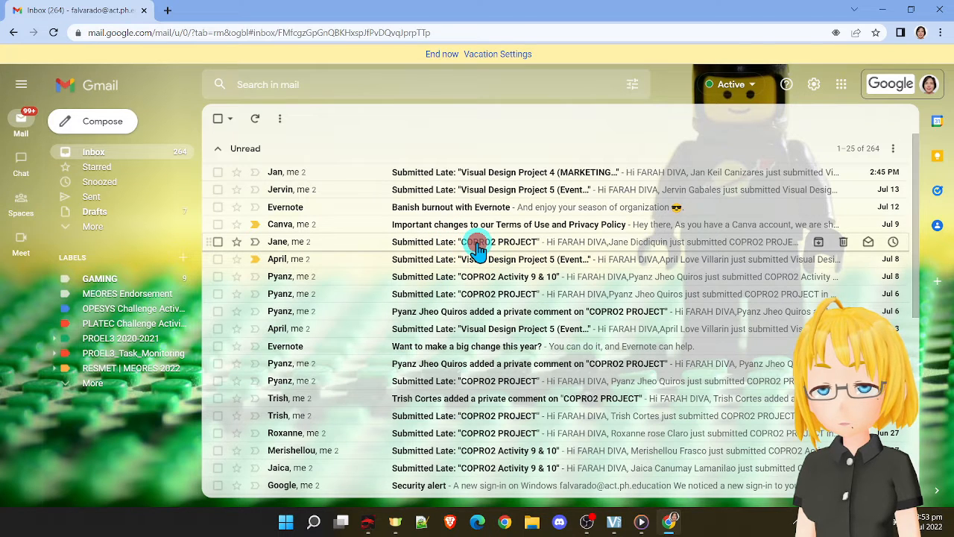
click(478, 242)
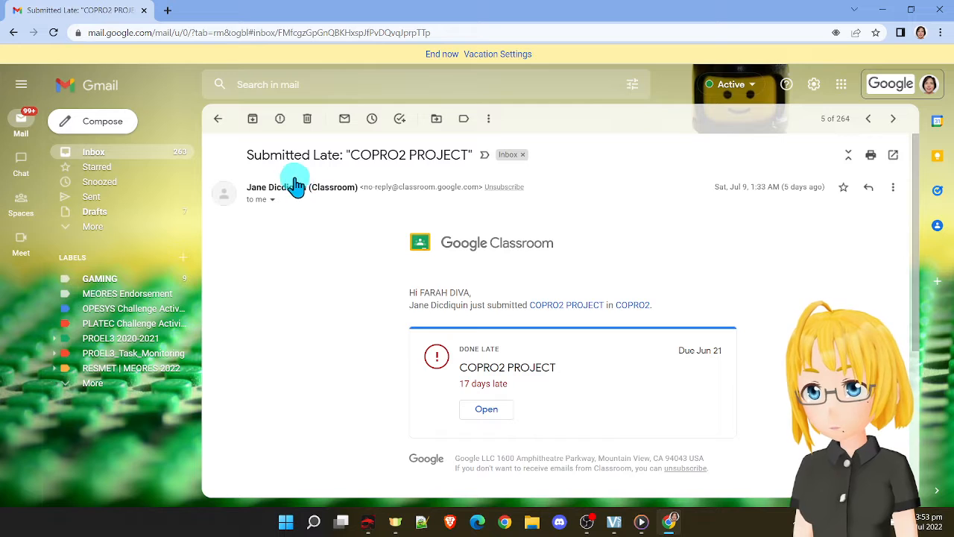
mouse_move(296, 237)
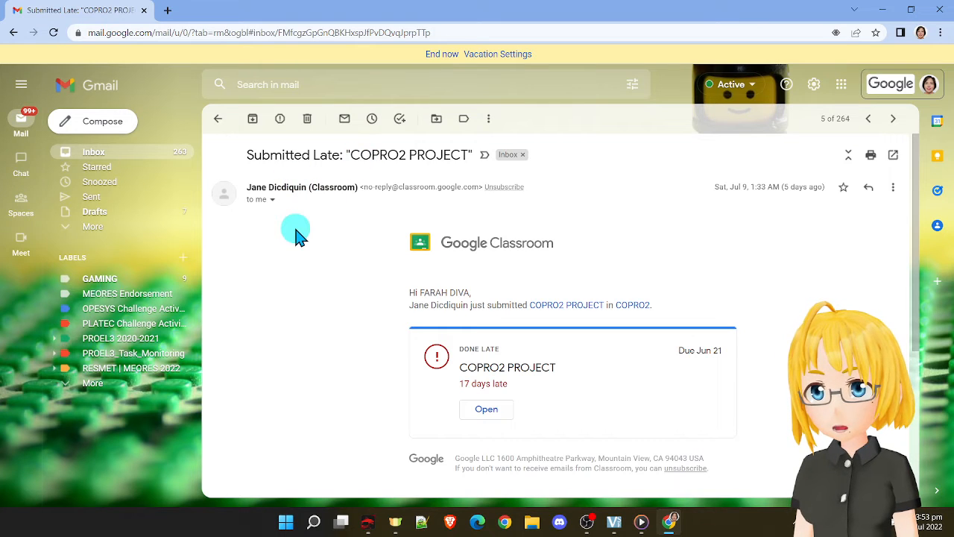
mouse_move(307, 216)
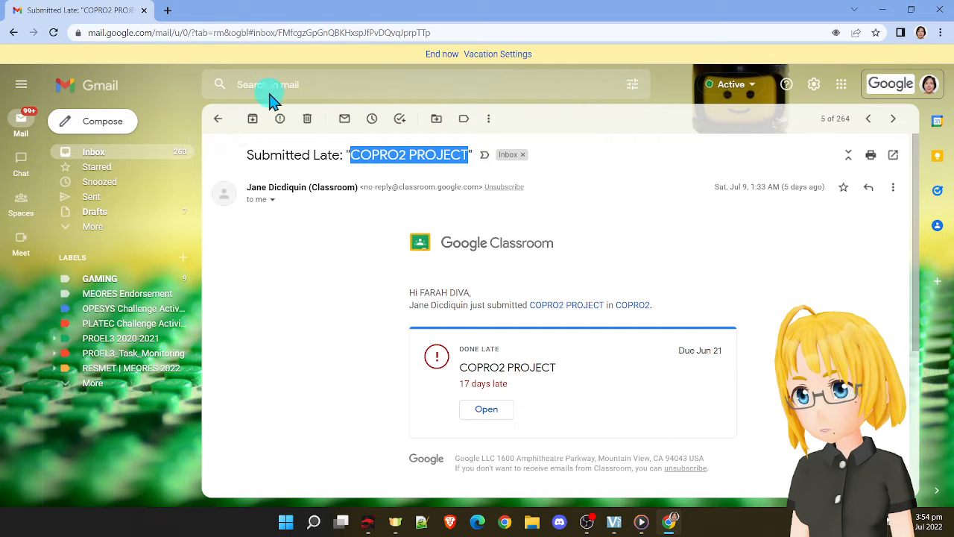
Step: Search Gmail for the pasted title "COPRO2 PROJECT", listing its 13 matching emails
right_click(268, 83)
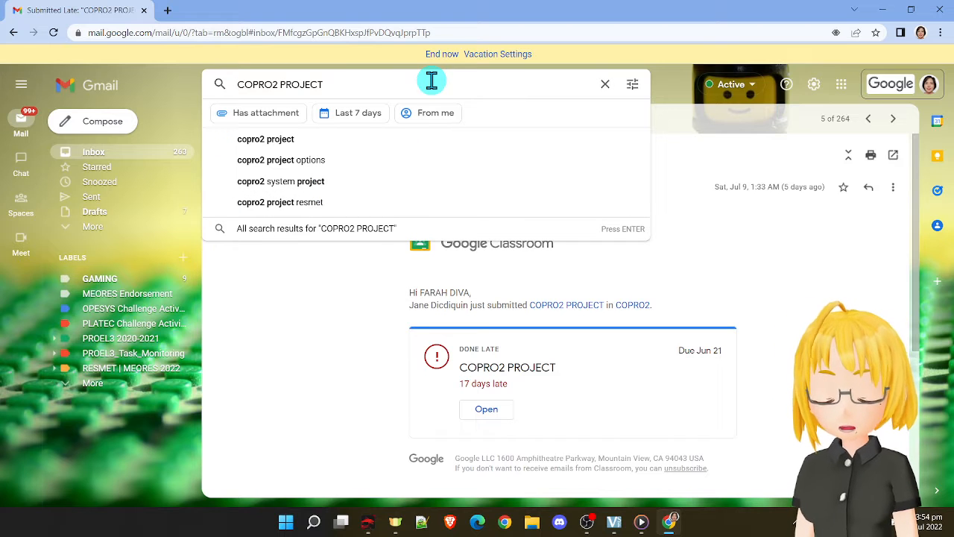
key(Enter)
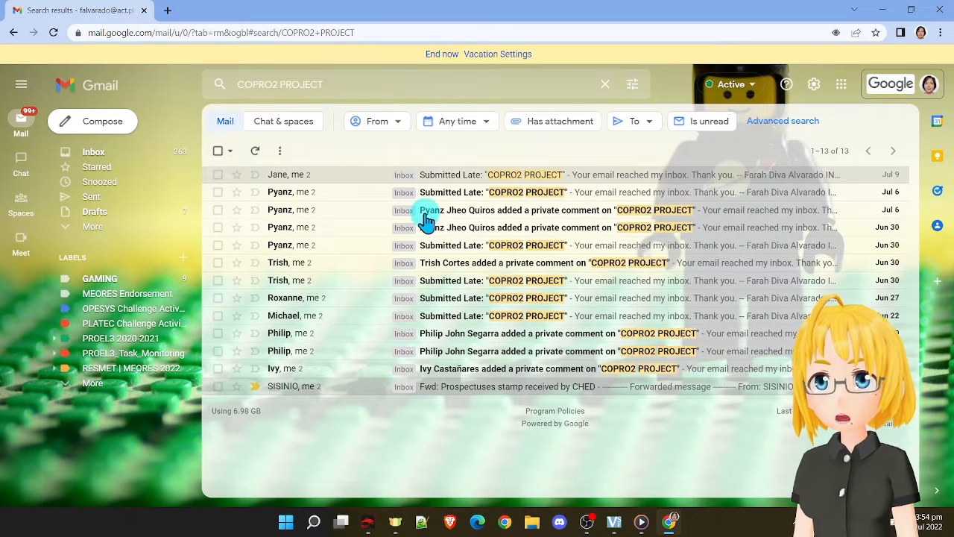
mouse_move(546, 191)
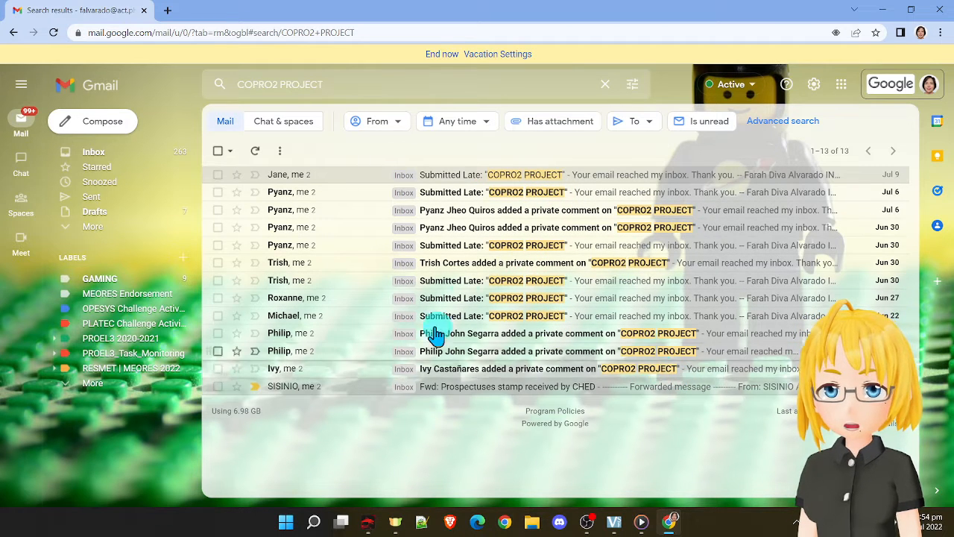
mouse_move(356, 81)
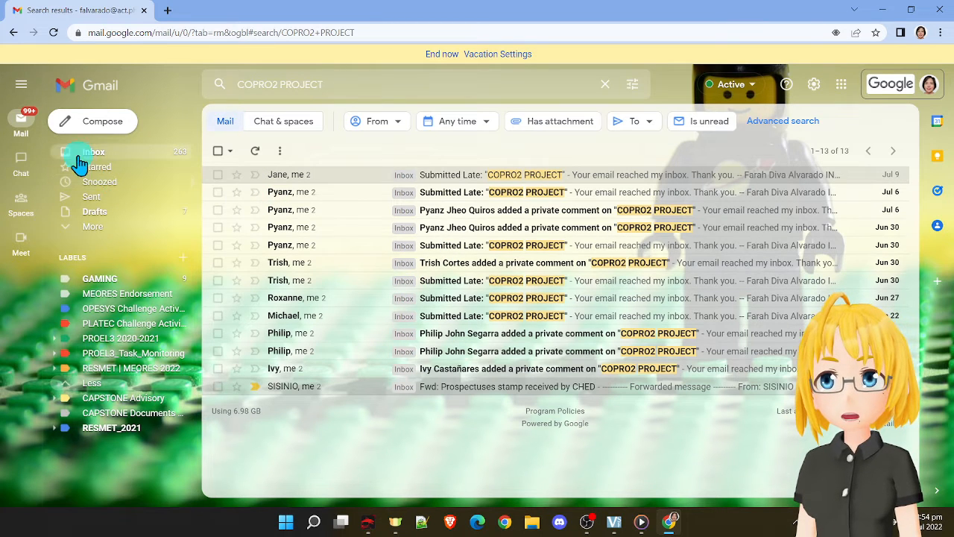
Step: Return from the COPRO2 PROJECT results to the Inbox via the sidebar
click(92, 152)
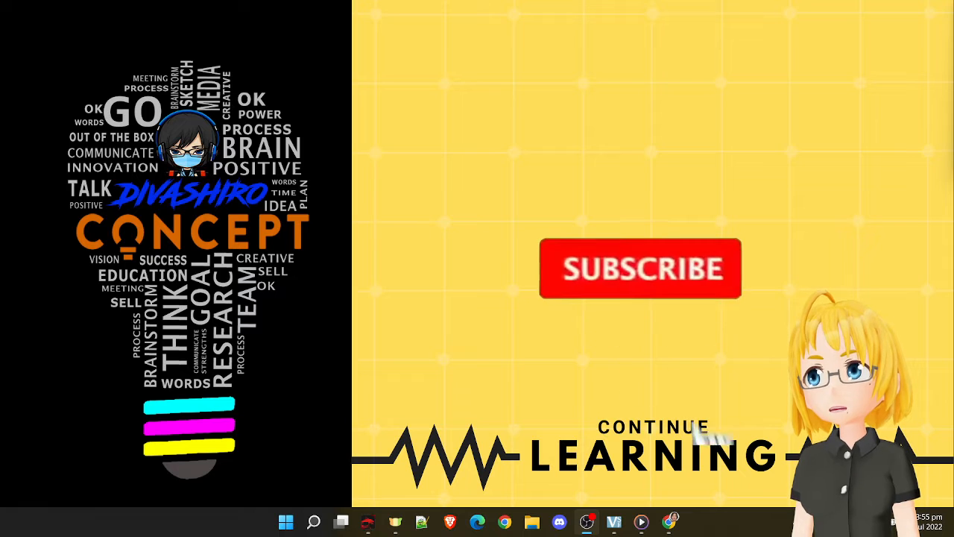
click(639, 269)
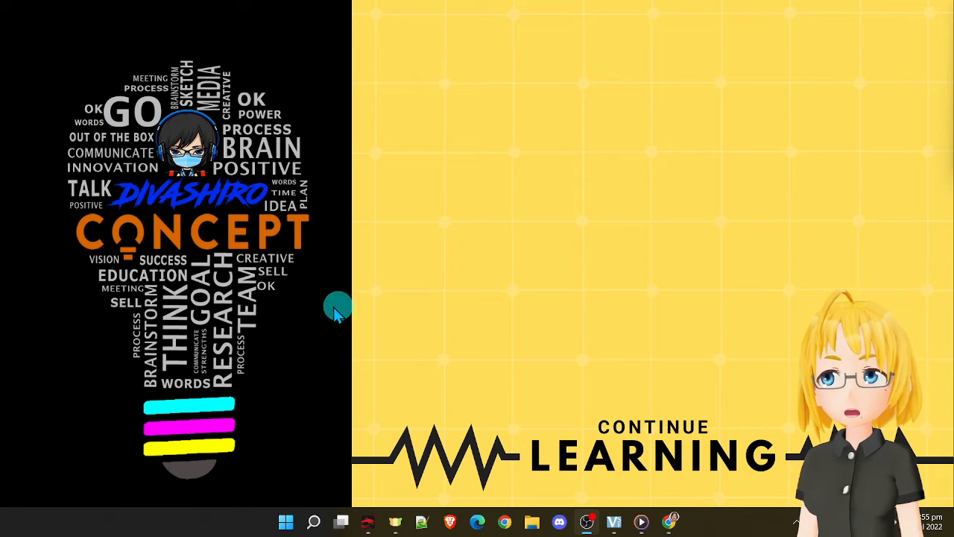
mouse_move(358, 328)
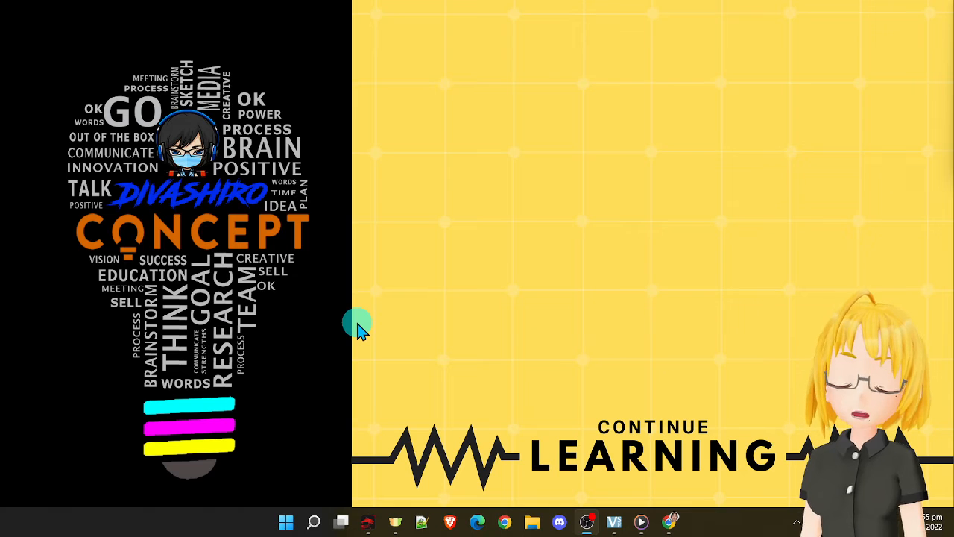